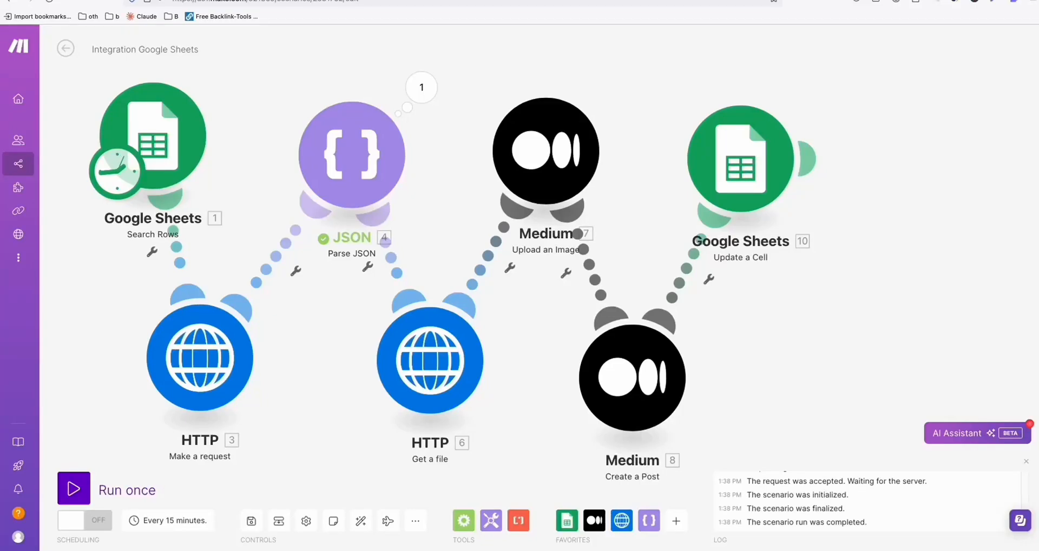
{"action": "mouse_move", "coordinate": [530, 266]}
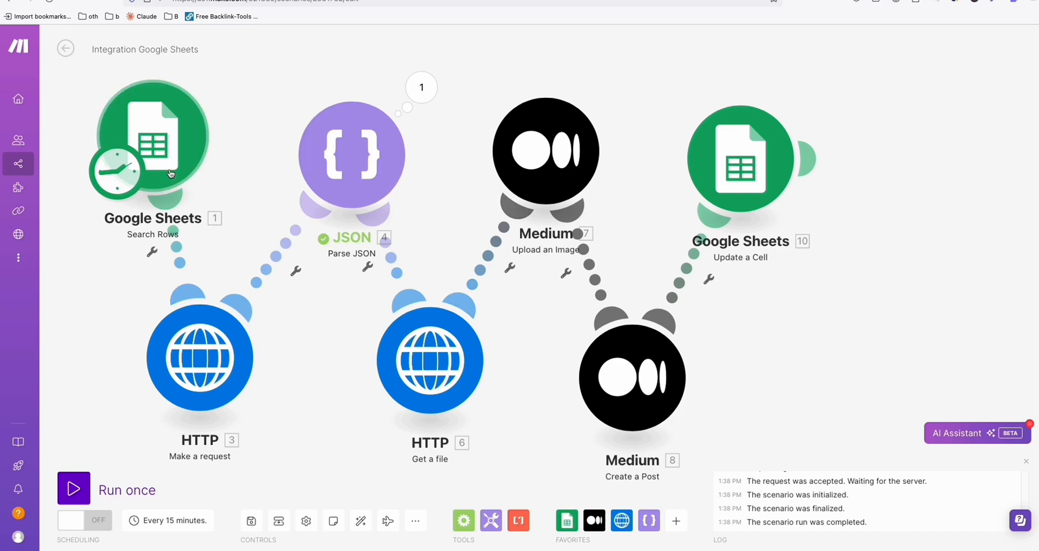
{"action": "mouse_move", "coordinate": [199, 176]}
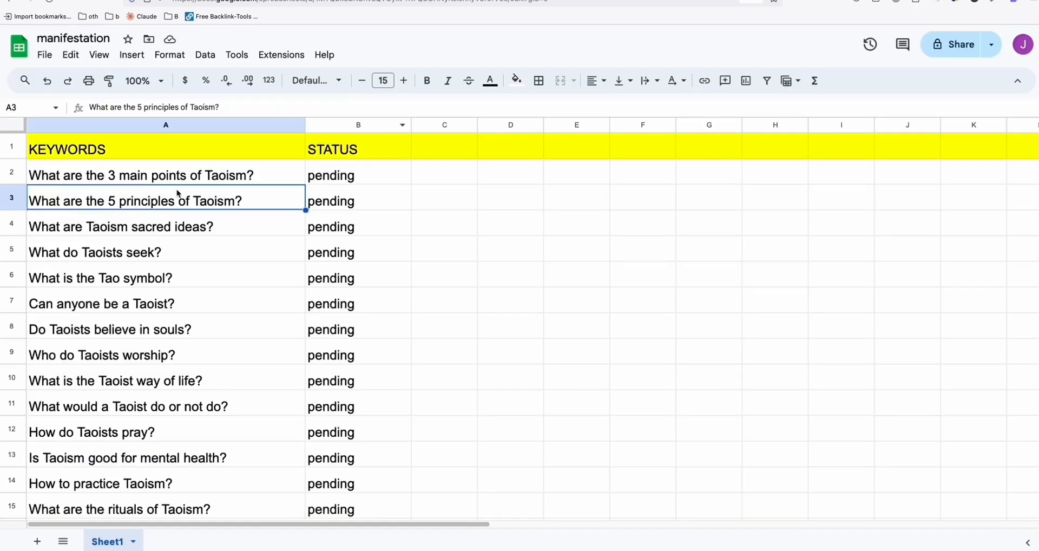
Select the first keyword, the 3 main points of Taoism question, and review the pending list
{"action": "left_click", "coordinate": [140, 176]}
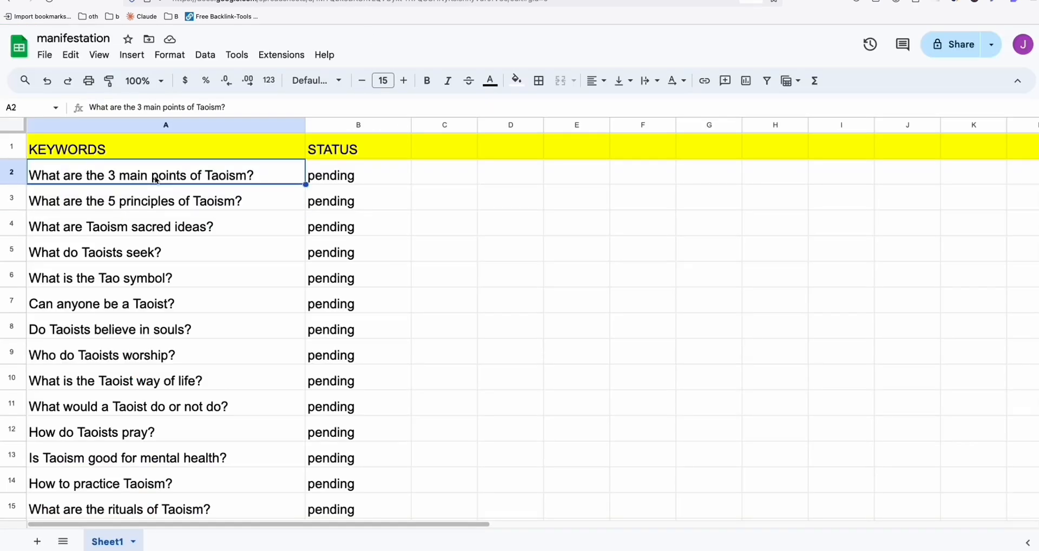
{"action": "scroll", "scroll_direction": "down", "scroll_amount": 3}
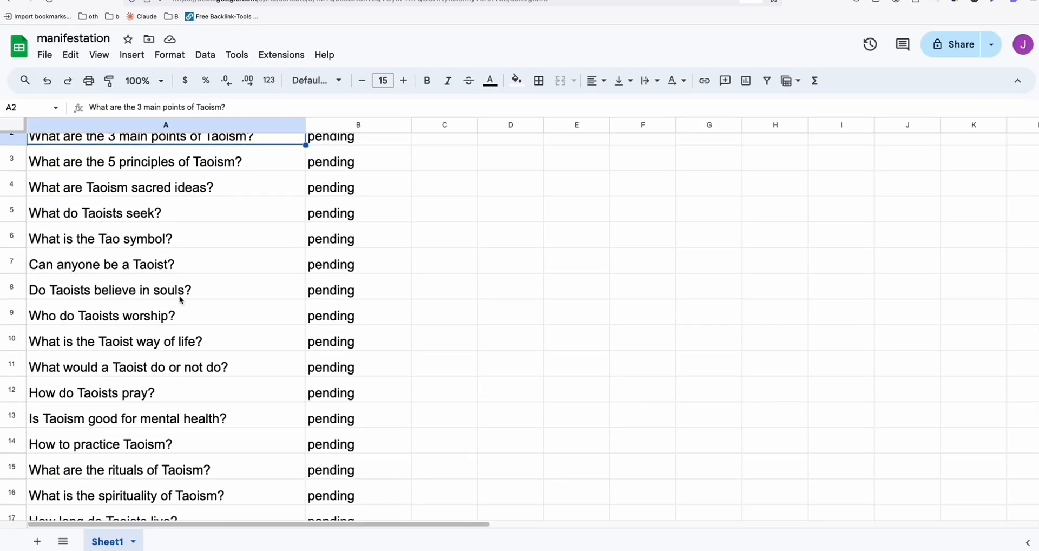
{"action": "scroll", "scroll_direction": "up", "scroll_amount": 3}
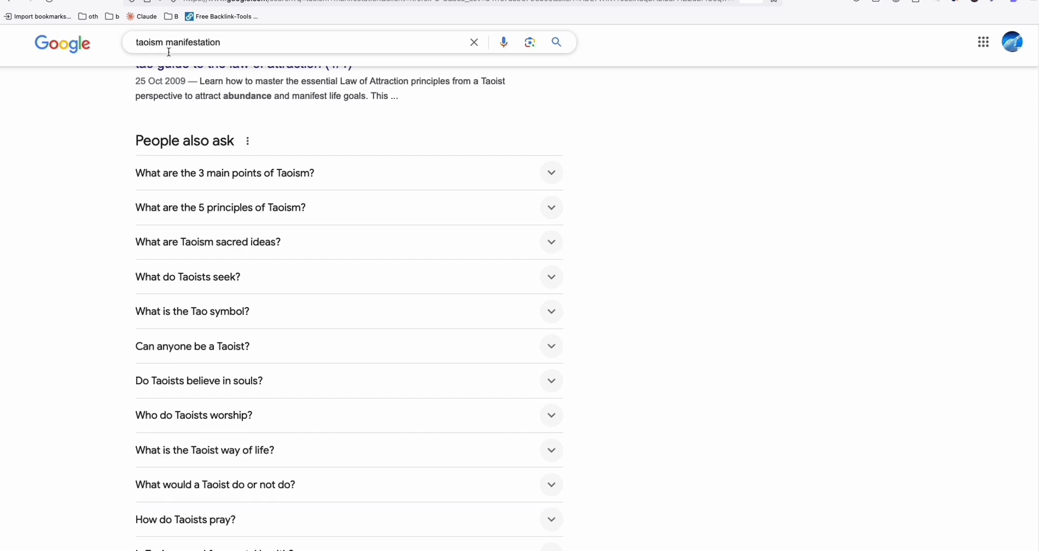
{"action": "mouse_move", "coordinate": [184, 47]}
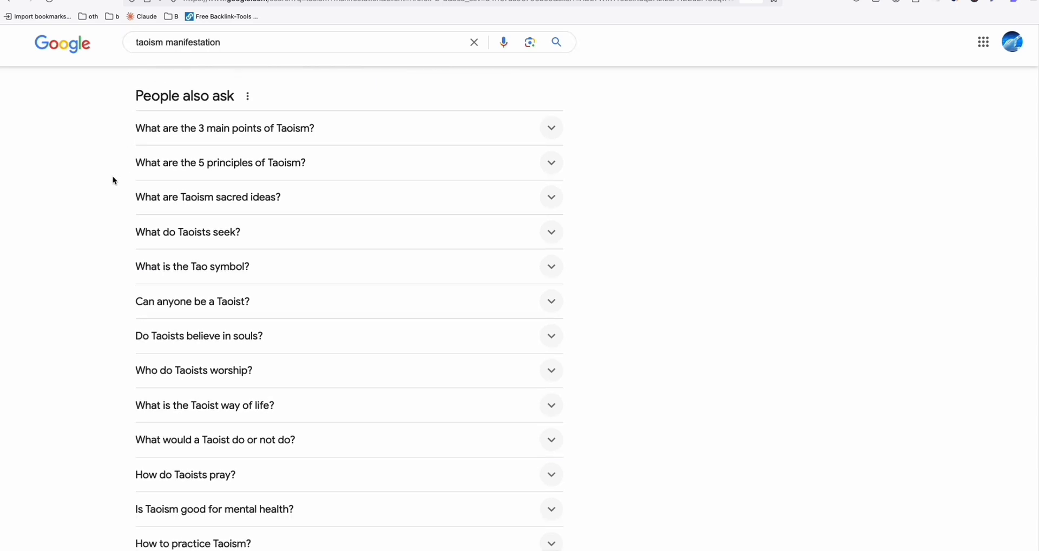
Scroll the taoism manifestation results down to the People also ask questions
{"action": "scroll", "scroll_direction": "down", "scroll_amount": 3}
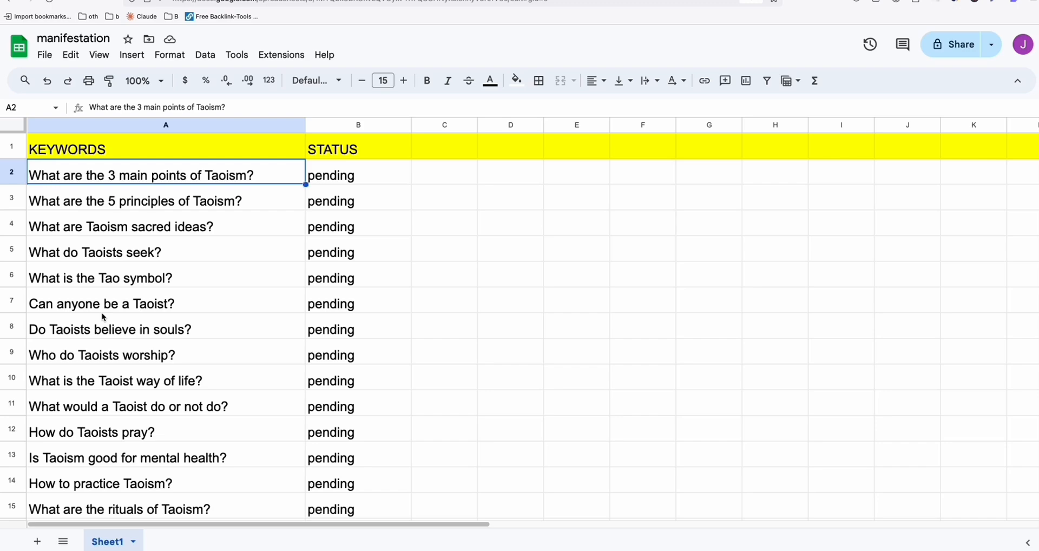
Check the first keyword's pending status and select the second keyword about the 5 principles
{"action": "left_click", "coordinate": [359, 176]}
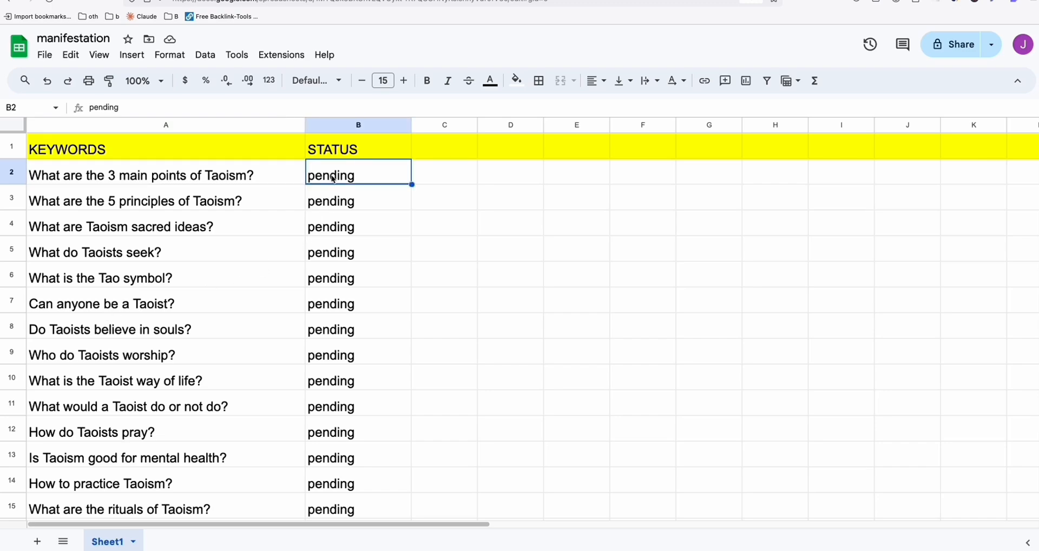
{"action": "mouse_move", "coordinate": [324, 181]}
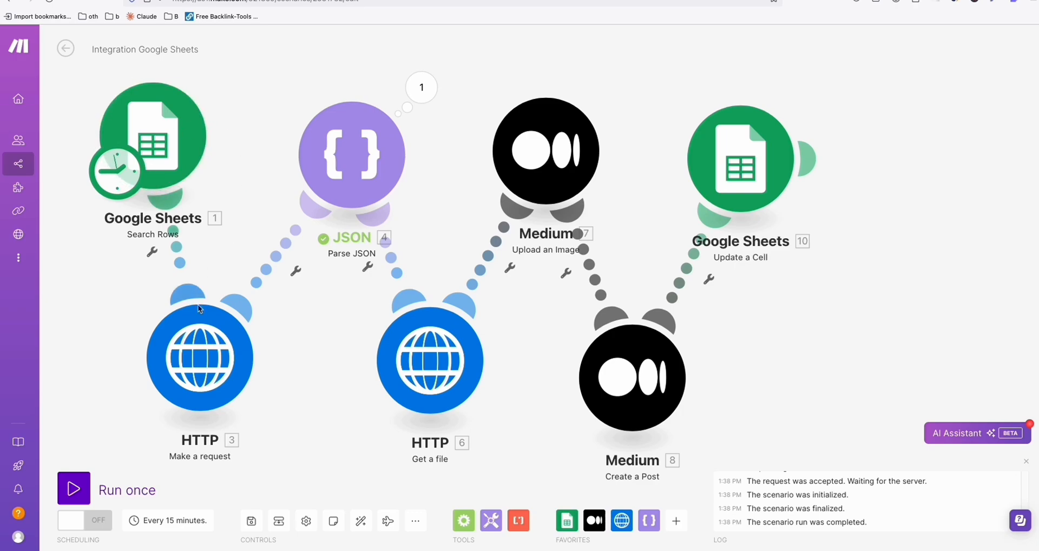
{"action": "mouse_move", "coordinate": [749, 158]}
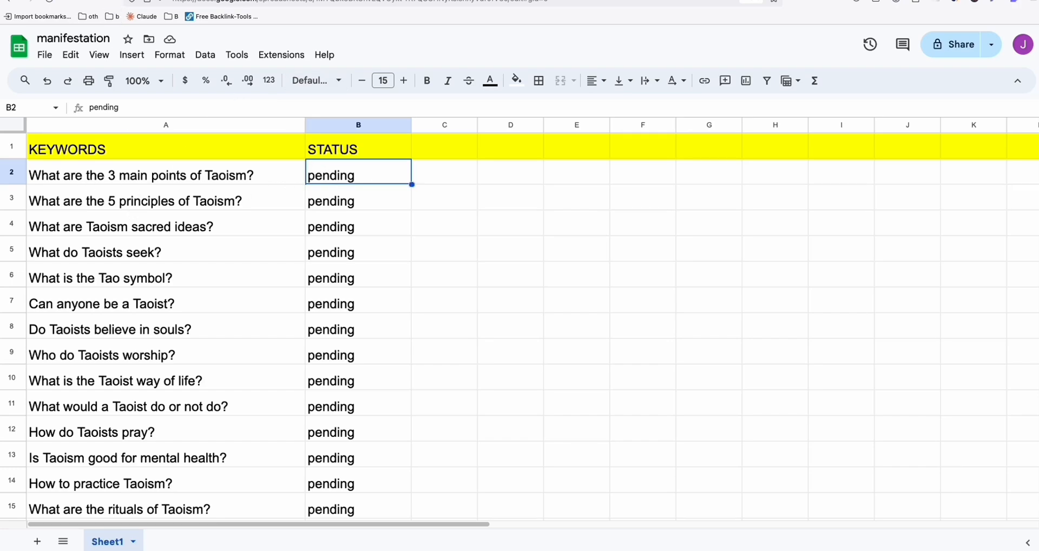
{"action": "left_click", "coordinate": [134, 201]}
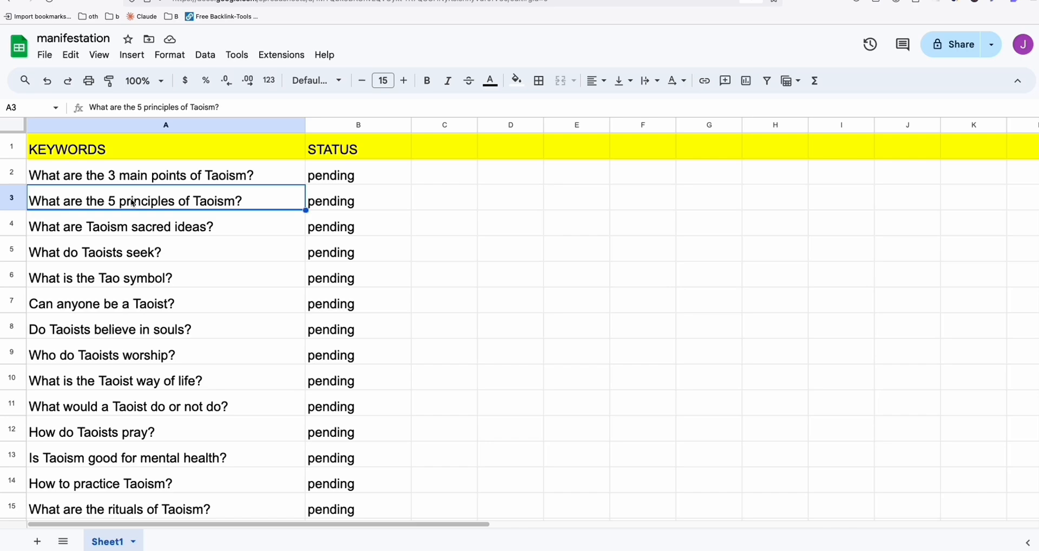
{"action": "mouse_move", "coordinate": [109, 201]}
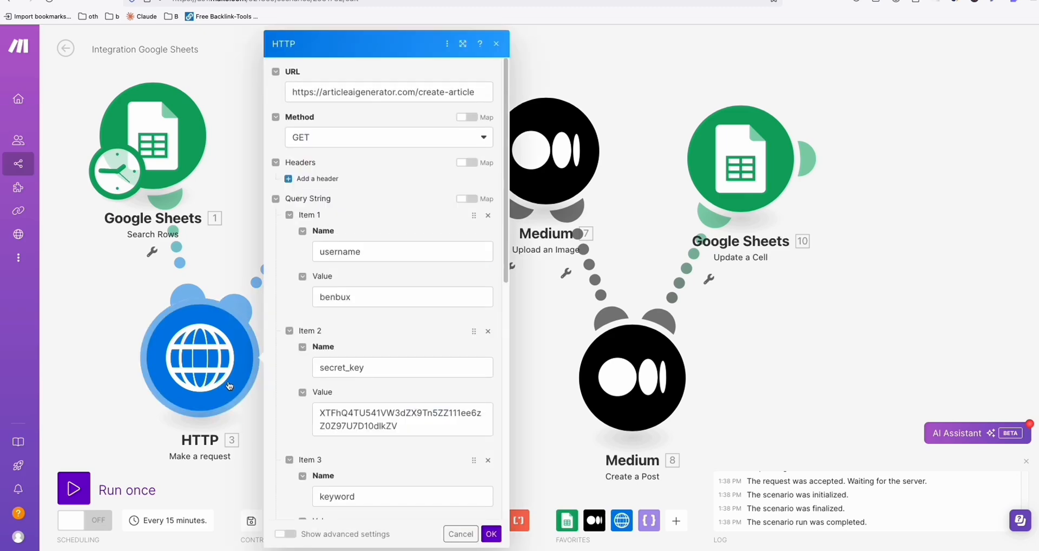
{"action": "mouse_move", "coordinate": [228, 385]}
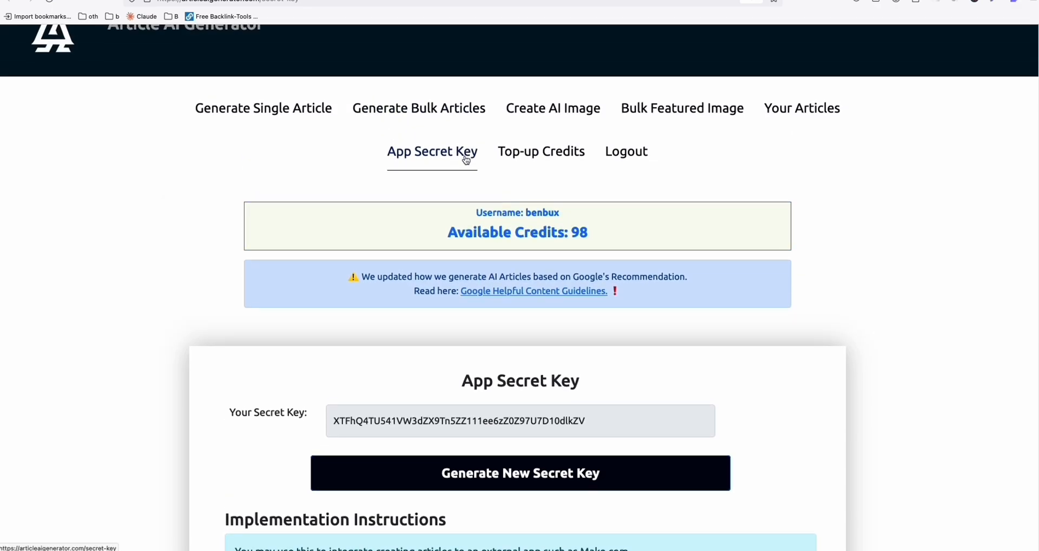
{"action": "mouse_move", "coordinate": [469, 166]}
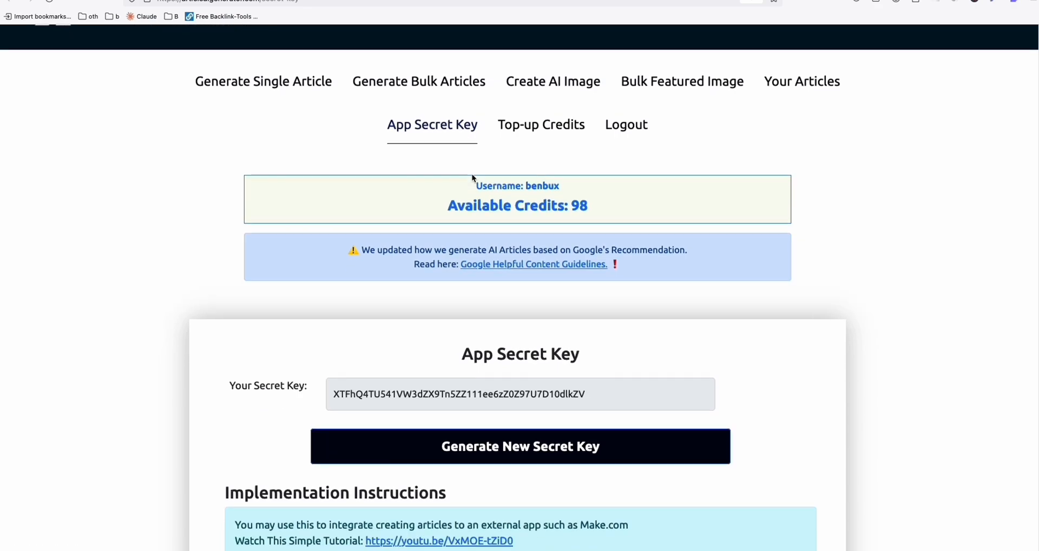
Review the Implementation Instructions listing username, secret key and keyword post fields
{"action": "scroll", "scroll_direction": "down", "scroll_amount": 3}
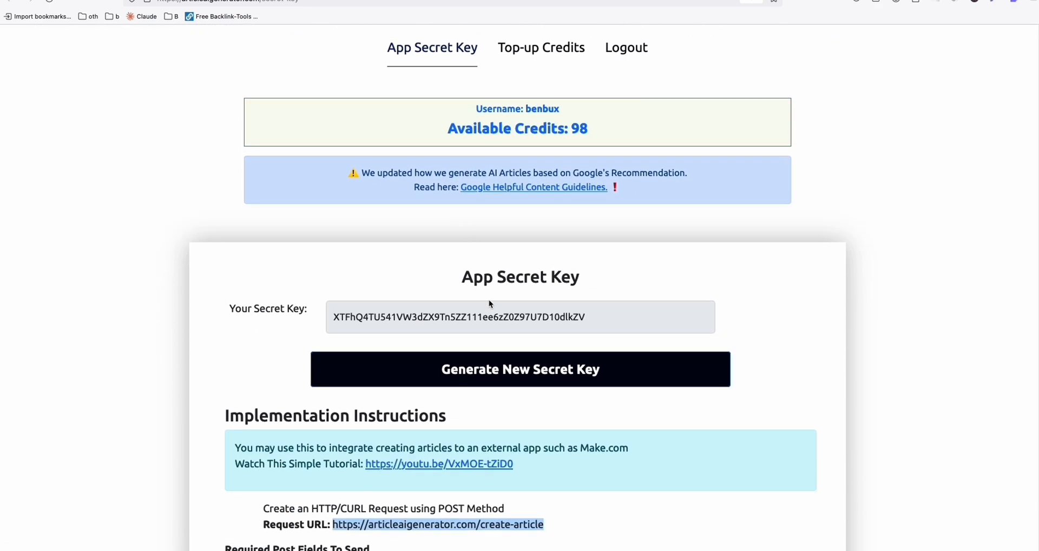
{"action": "scroll", "scroll_direction": "down", "scroll_amount": 3}
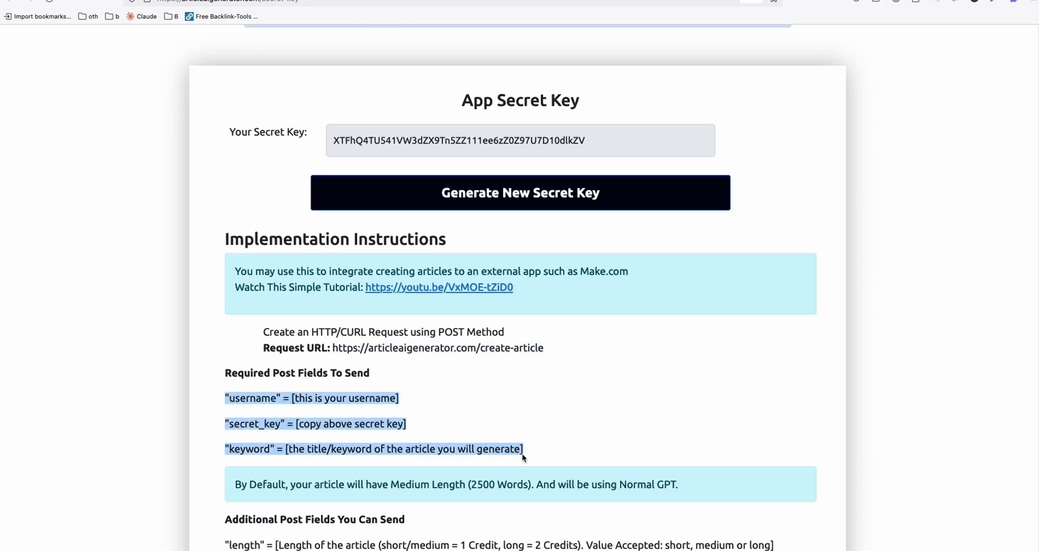
{"action": "scroll", "scroll_direction": "down", "scroll_amount": 3}
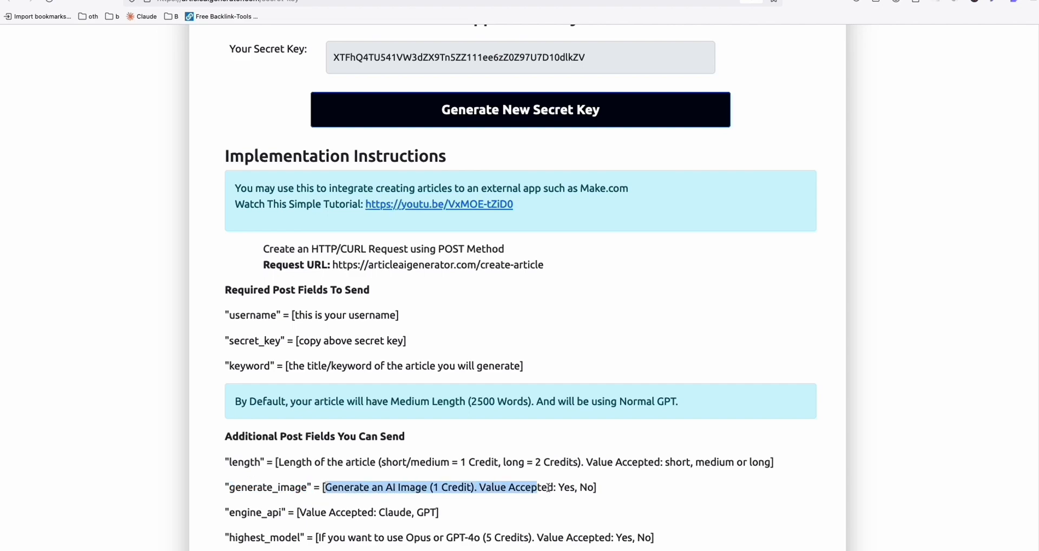
{"action": "scroll", "scroll_direction": "up", "scroll_amount": 3}
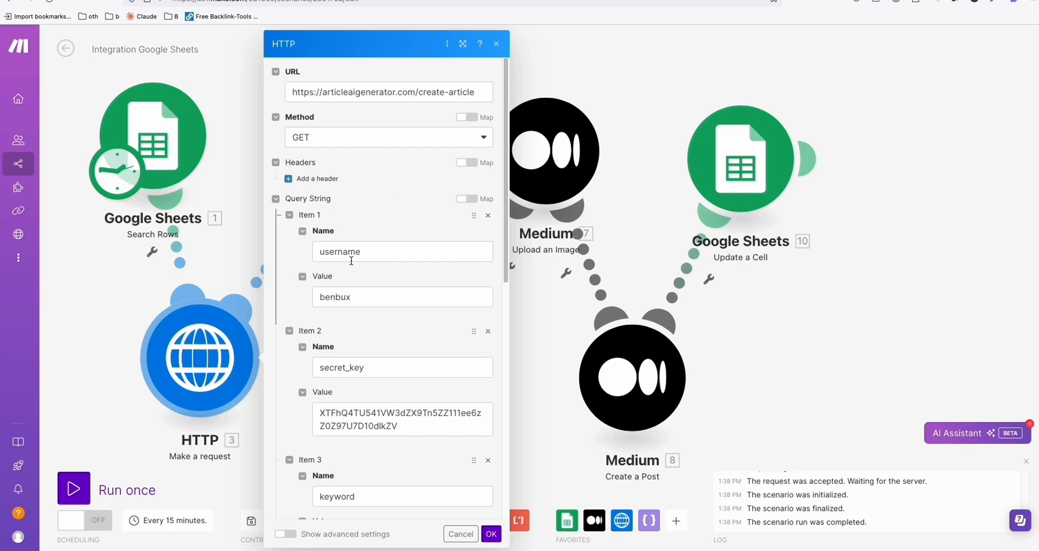
{"action": "scroll", "scroll_direction": "down", "scroll_amount": 3}
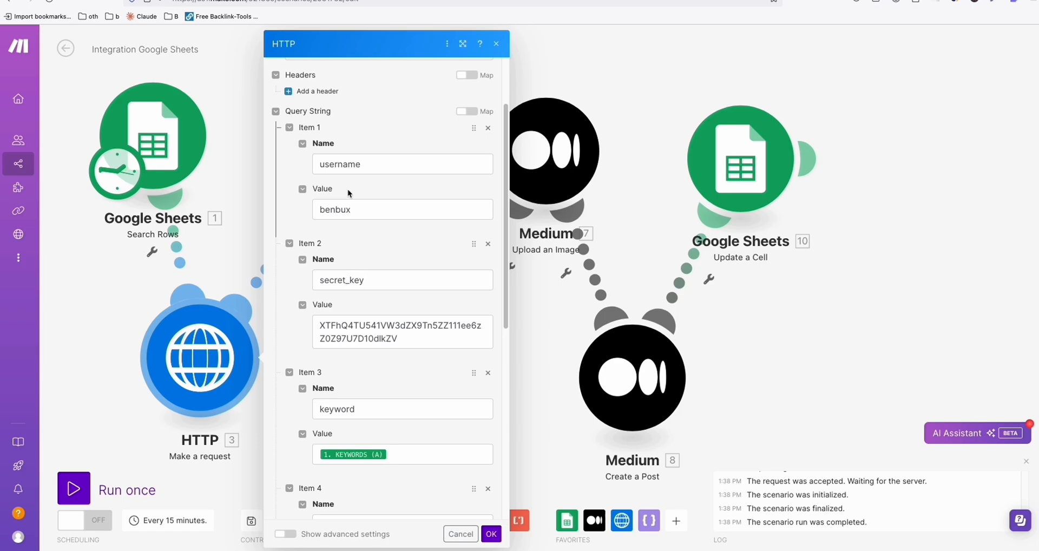
{"action": "scroll", "scroll_direction": "down", "scroll_amount": 3}
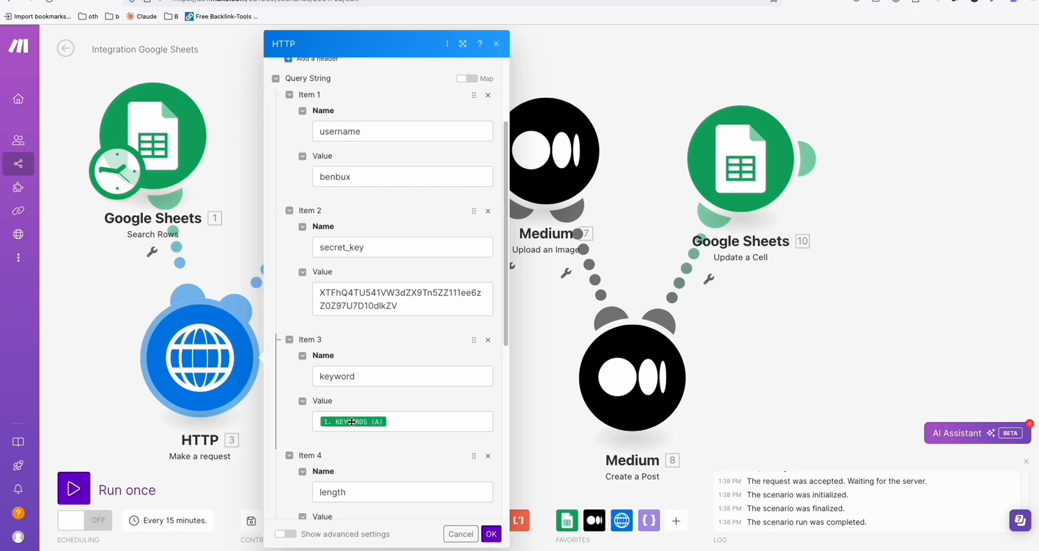
{"action": "mouse_move", "coordinate": [353, 422]}
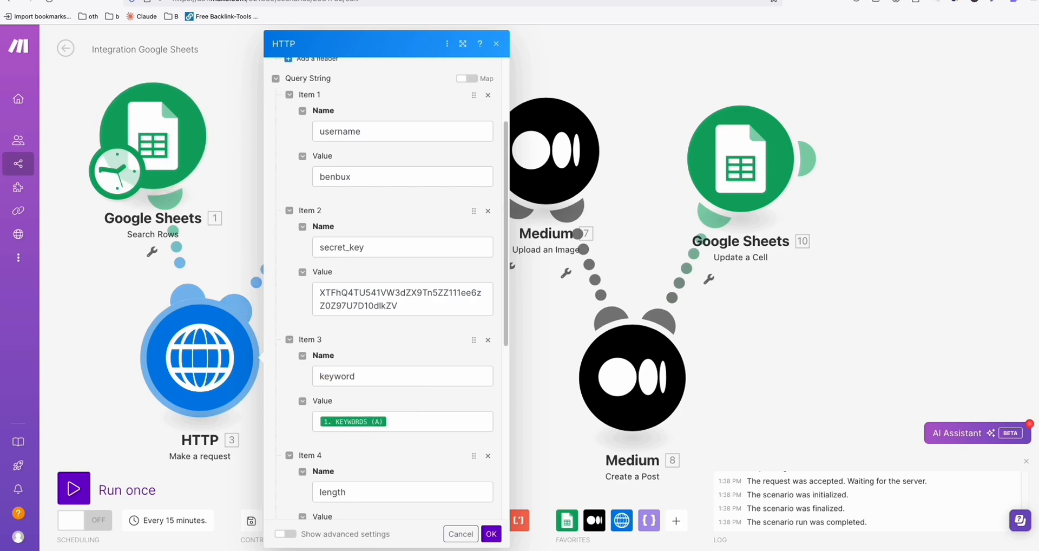
{"action": "scroll", "scroll_direction": "down", "scroll_amount": 3}
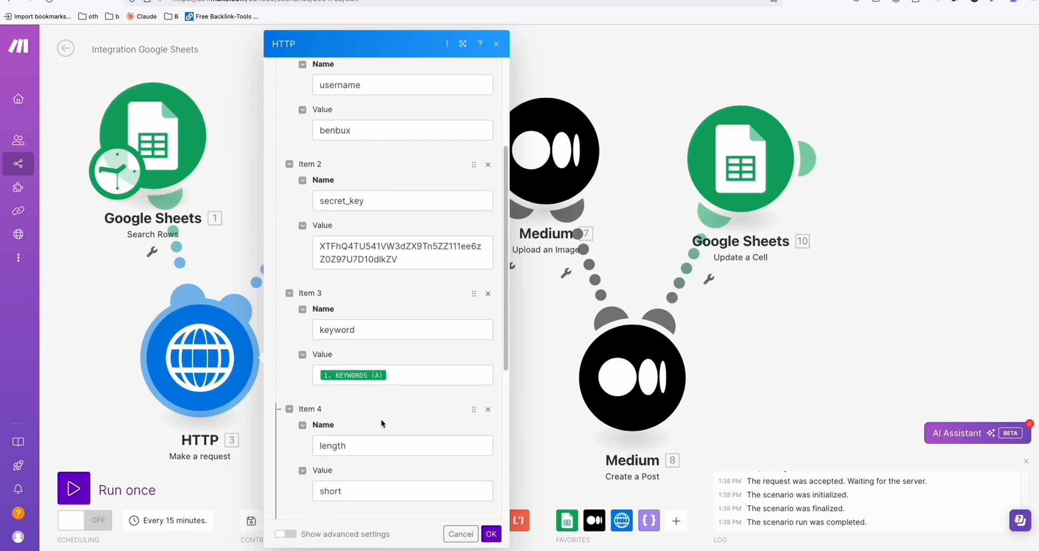
{"action": "scroll", "scroll_direction": "down", "scroll_amount": 3}
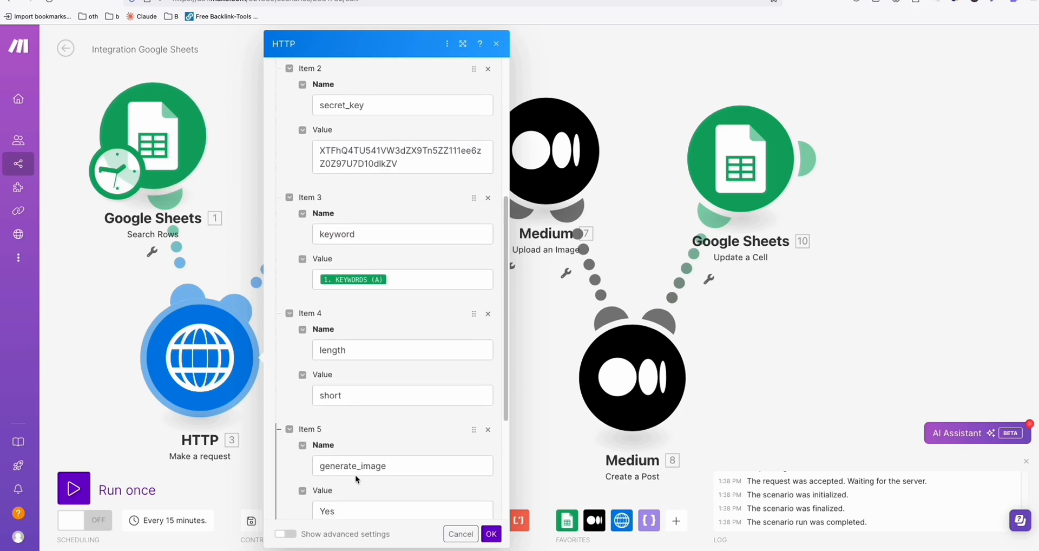
{"action": "scroll", "scroll_direction": "down", "scroll_amount": 3}
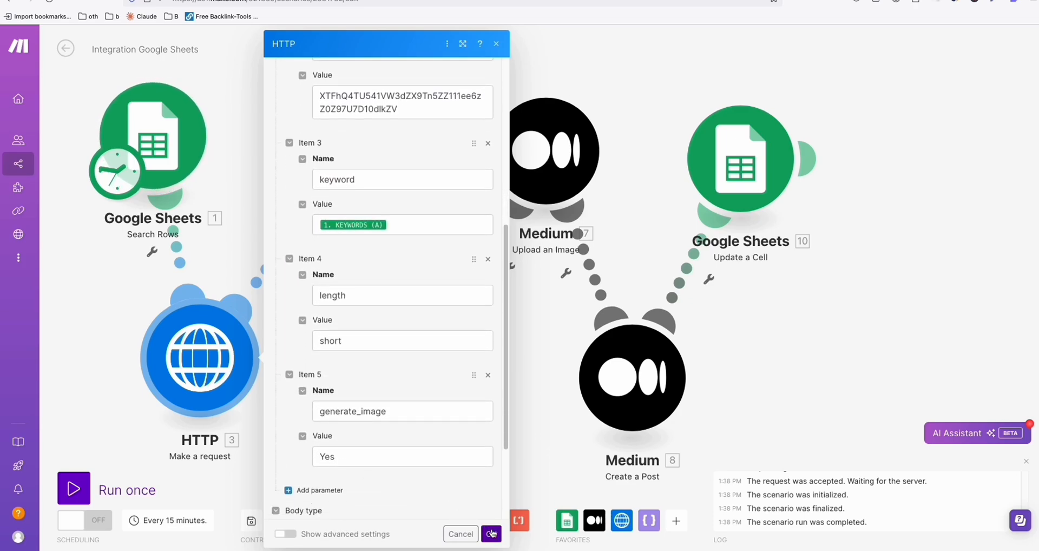
Review the Search Rows settings filtering STATUS equal to pending with one max row, and confirm
{"action": "left_click", "coordinate": [492, 534]}
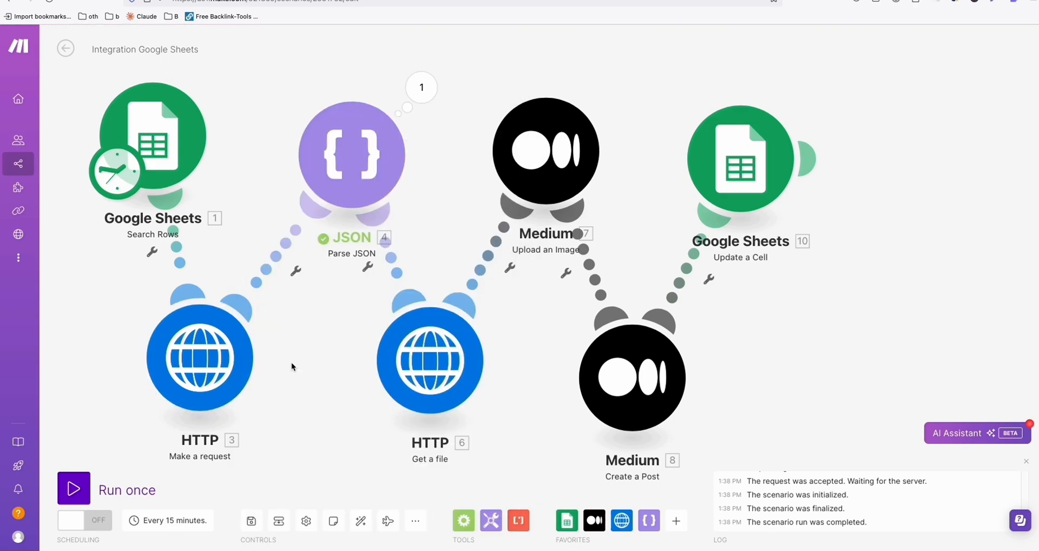
{"action": "left_click", "coordinate": [153, 136]}
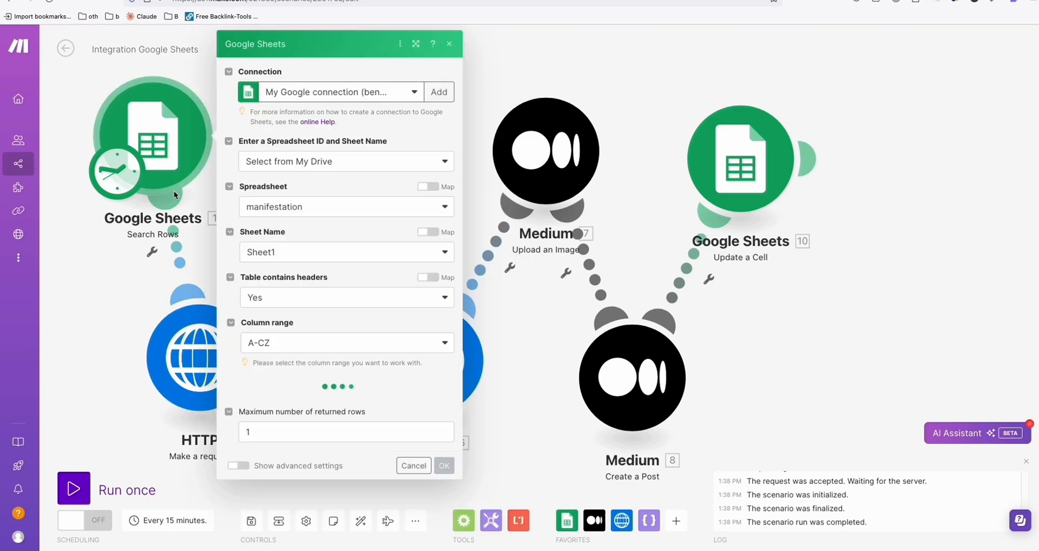
{"action": "scroll", "scroll_direction": "down", "scroll_amount": 3}
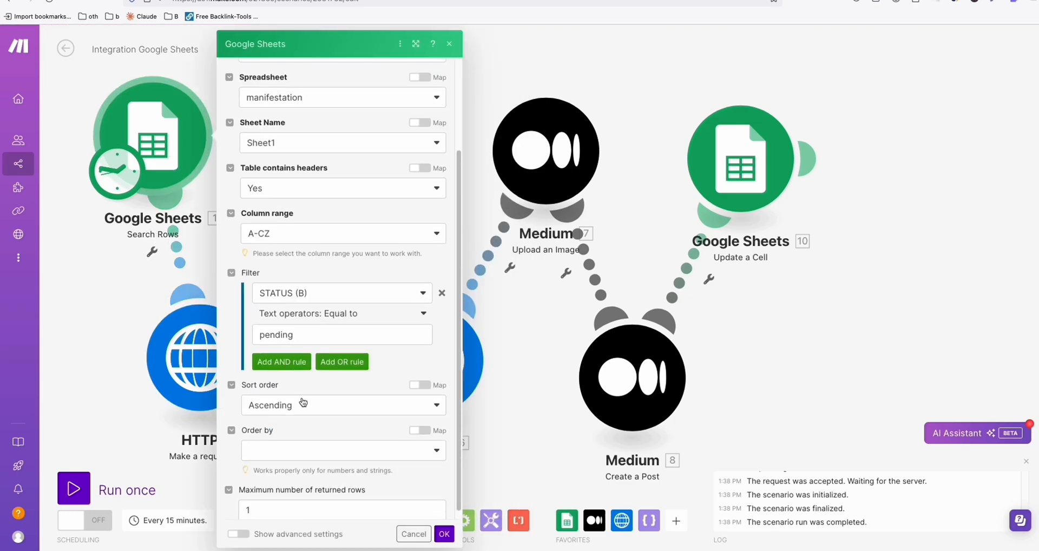
{"action": "scroll", "scroll_direction": "up", "scroll_amount": 3}
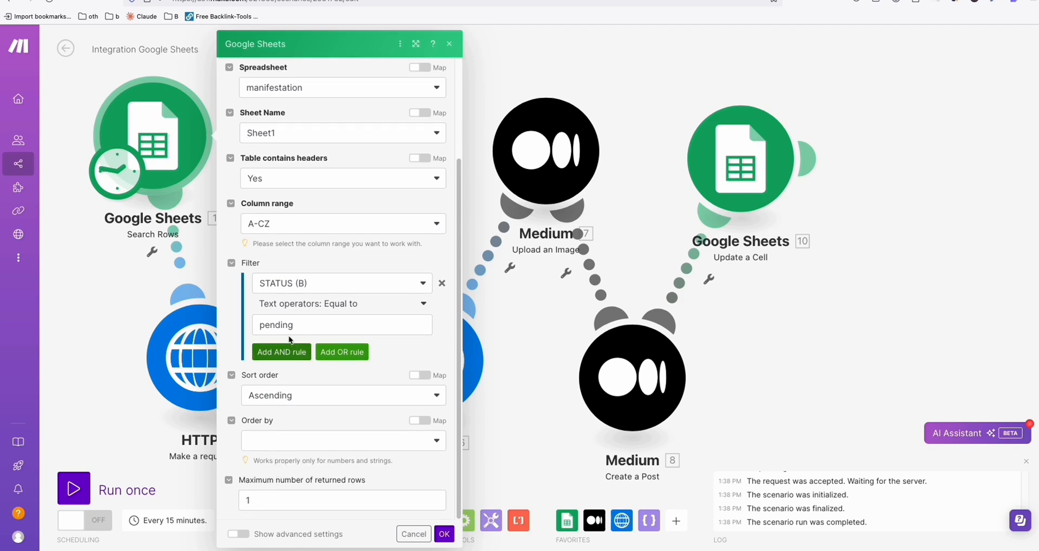
{"action": "scroll", "scroll_direction": "up", "scroll_amount": 3}
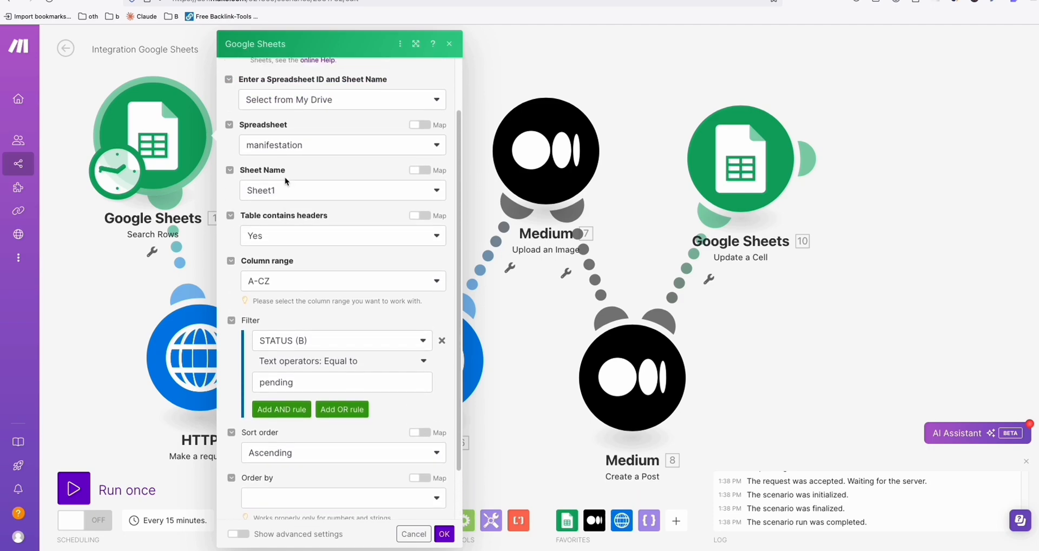
{"action": "scroll", "scroll_direction": "up", "scroll_amount": 3}
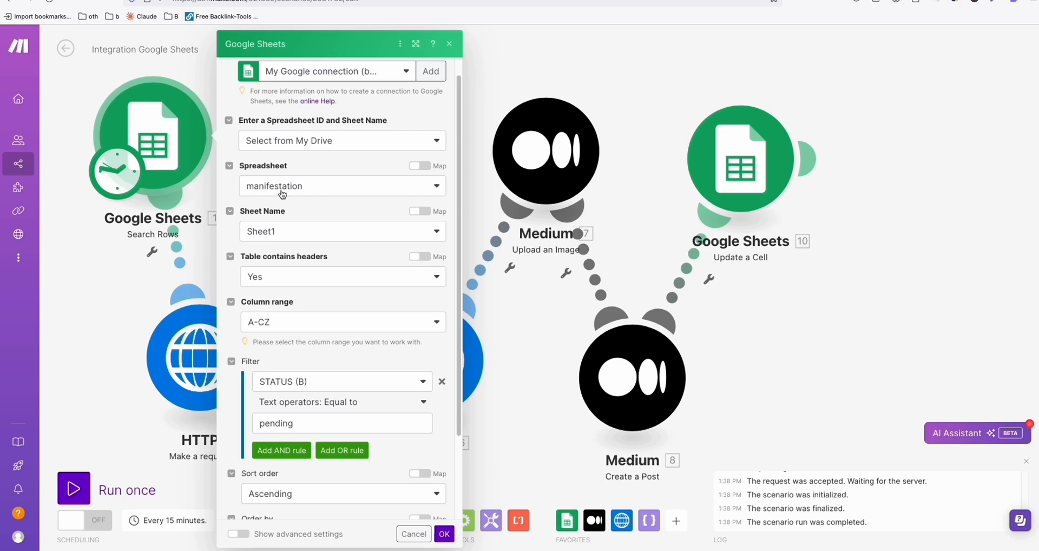
{"action": "scroll", "scroll_direction": "down", "scroll_amount": 3}
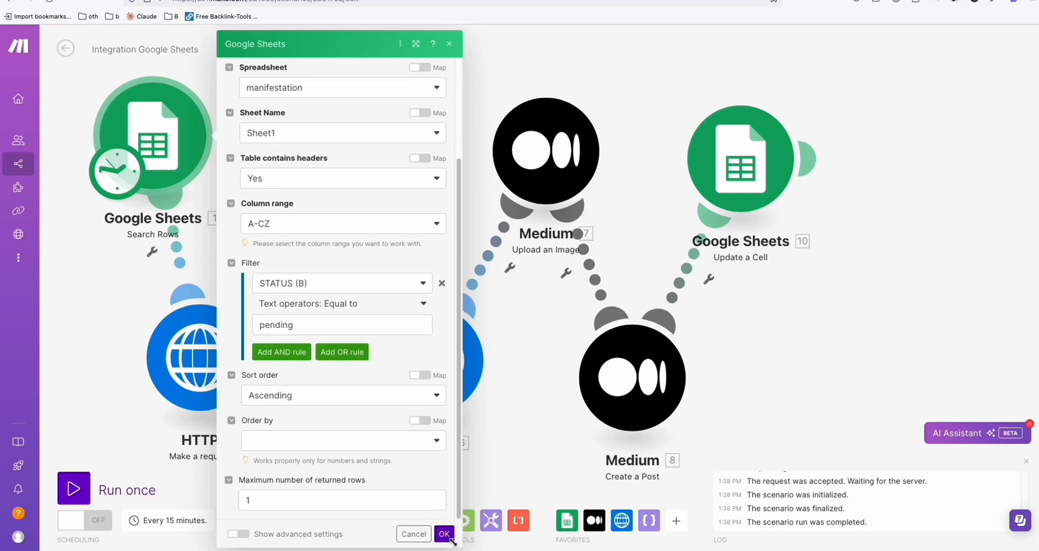
{"action": "left_click", "coordinate": [443, 533]}
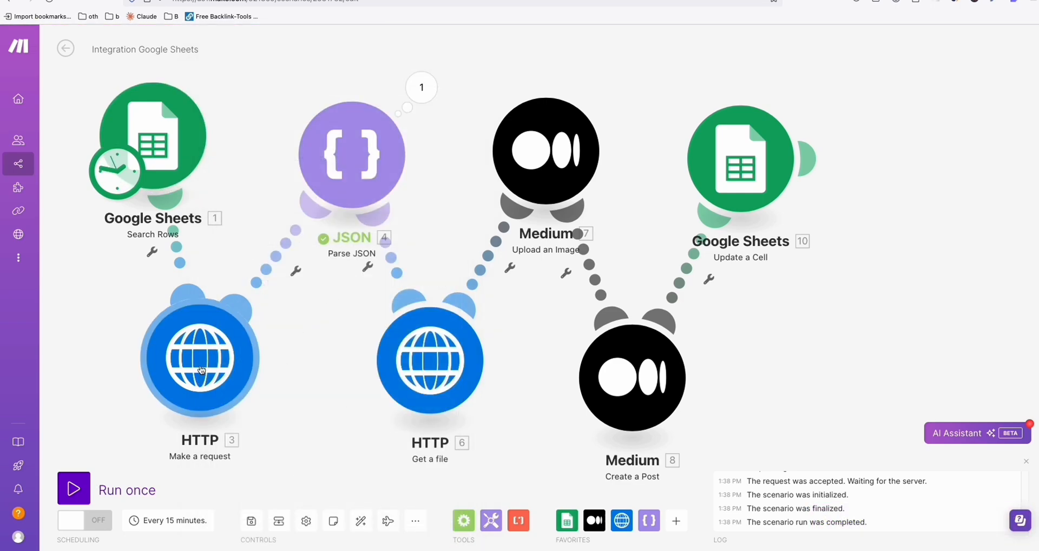
{"action": "left_click", "coordinate": [199, 358]}
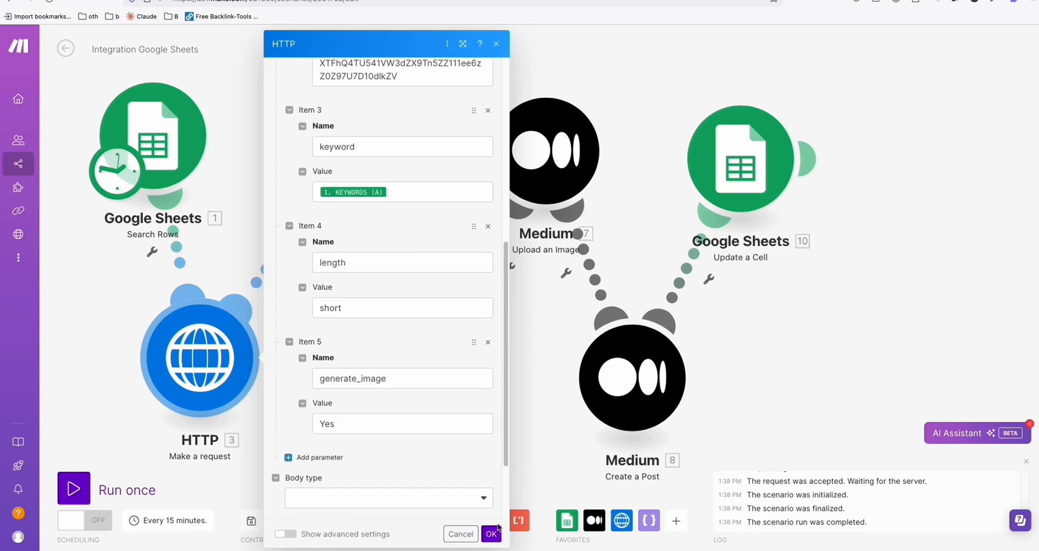
{"action": "left_click", "coordinate": [491, 534]}
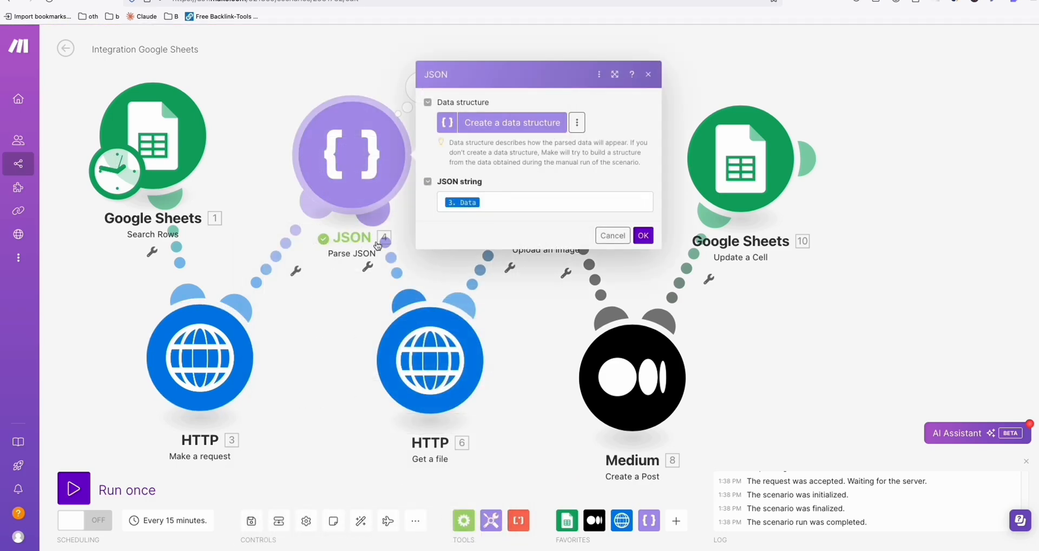
{"action": "left_click", "coordinate": [641, 235]}
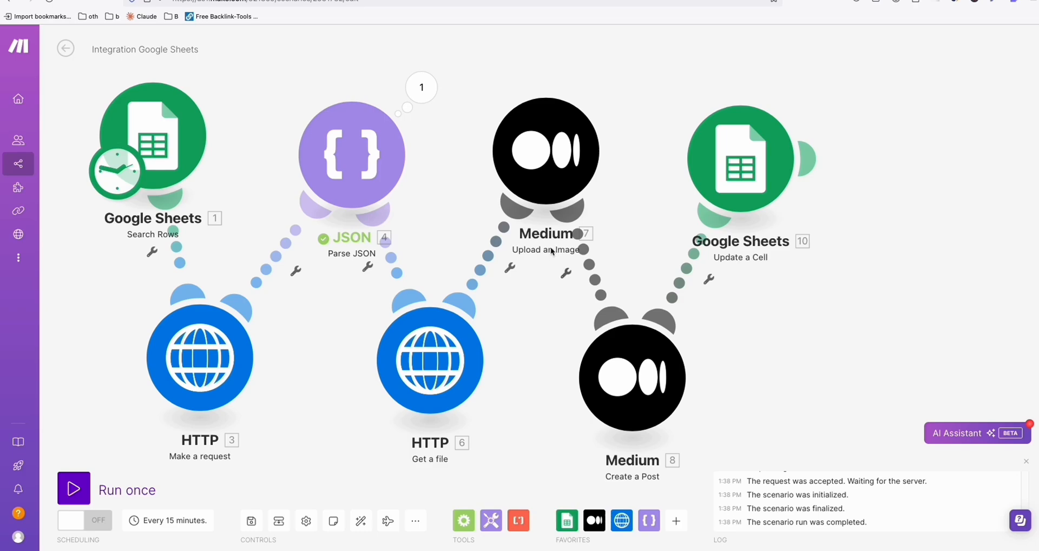
{"action": "left_click", "coordinate": [430, 358]}
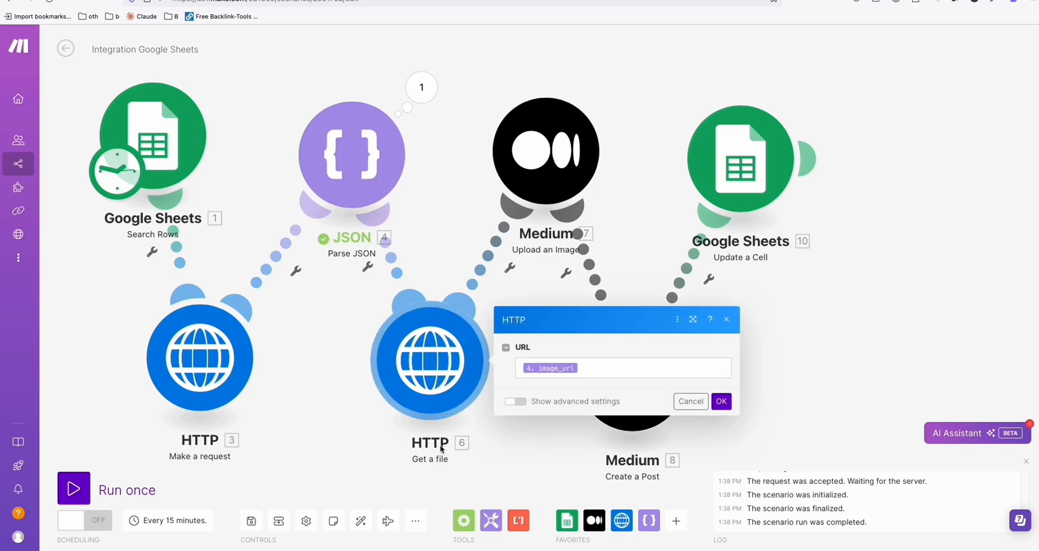
{"action": "mouse_move", "coordinate": [551, 368]}
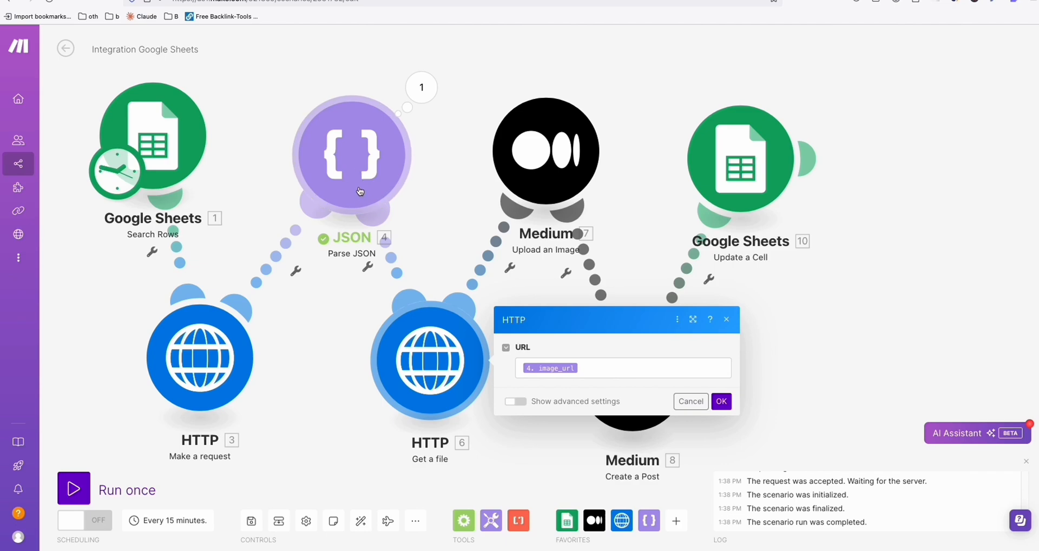
{"action": "left_click", "coordinate": [721, 402]}
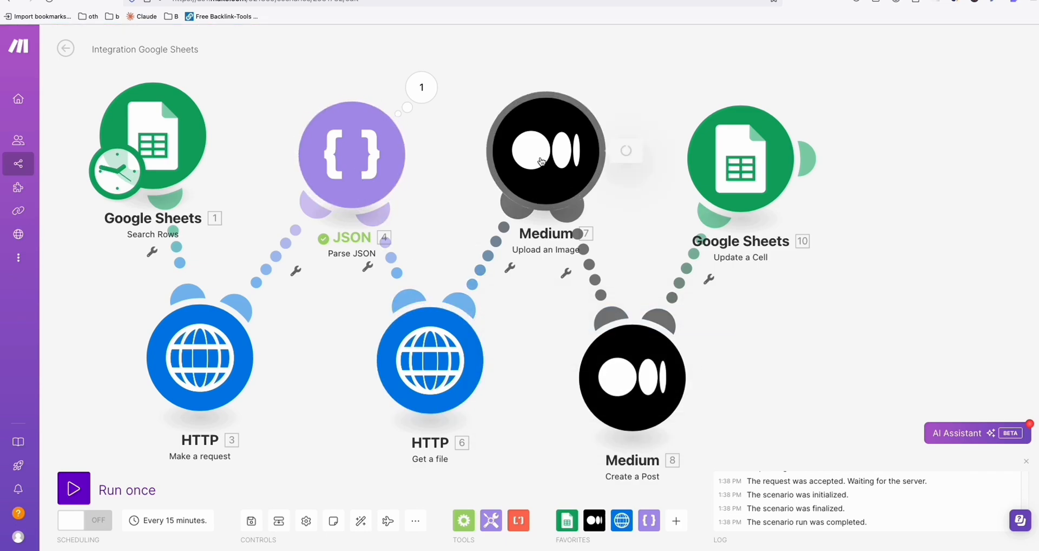
{"action": "left_click", "coordinate": [545, 152]}
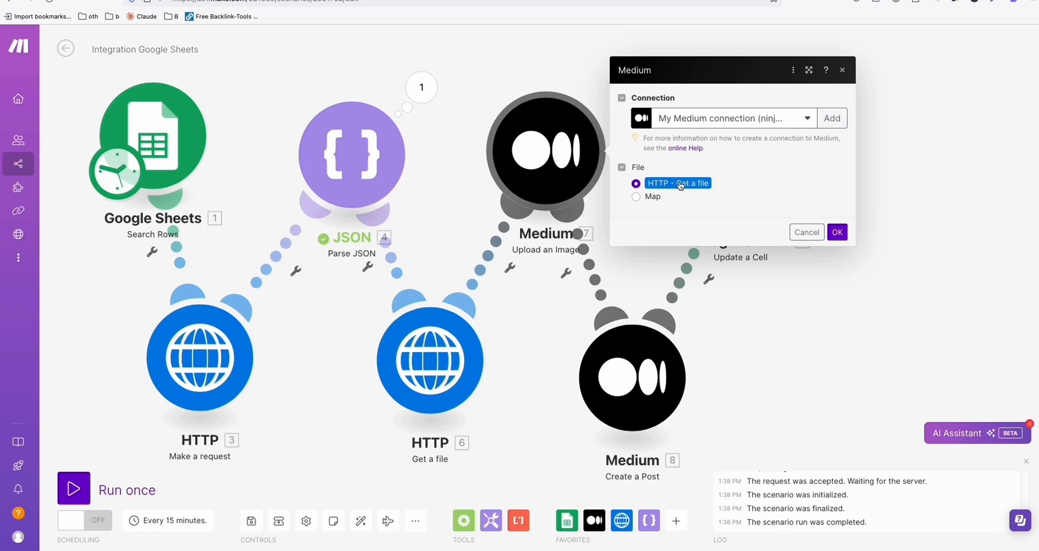
{"action": "left_click", "coordinate": [635, 183]}
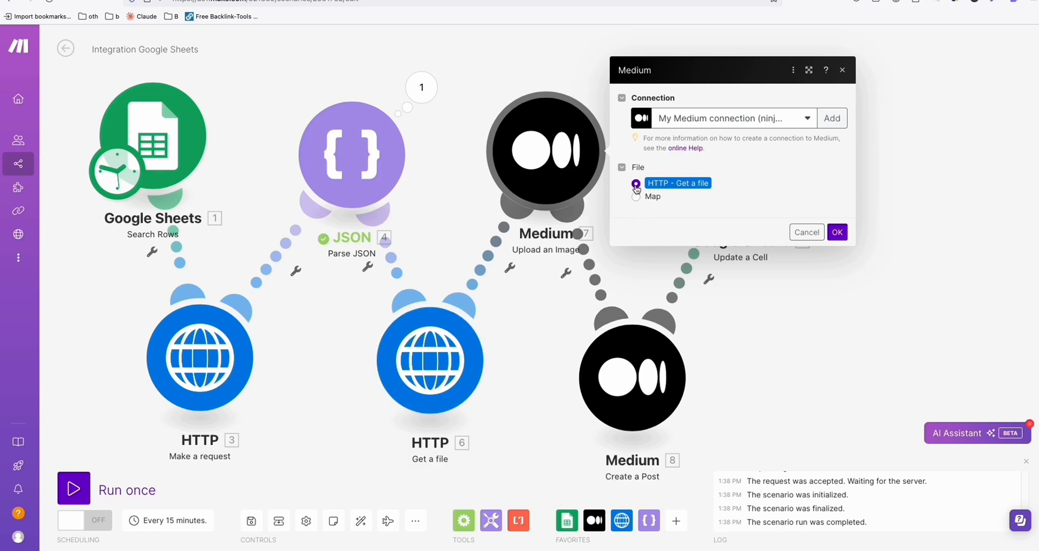
{"action": "left_click", "coordinate": [635, 183]}
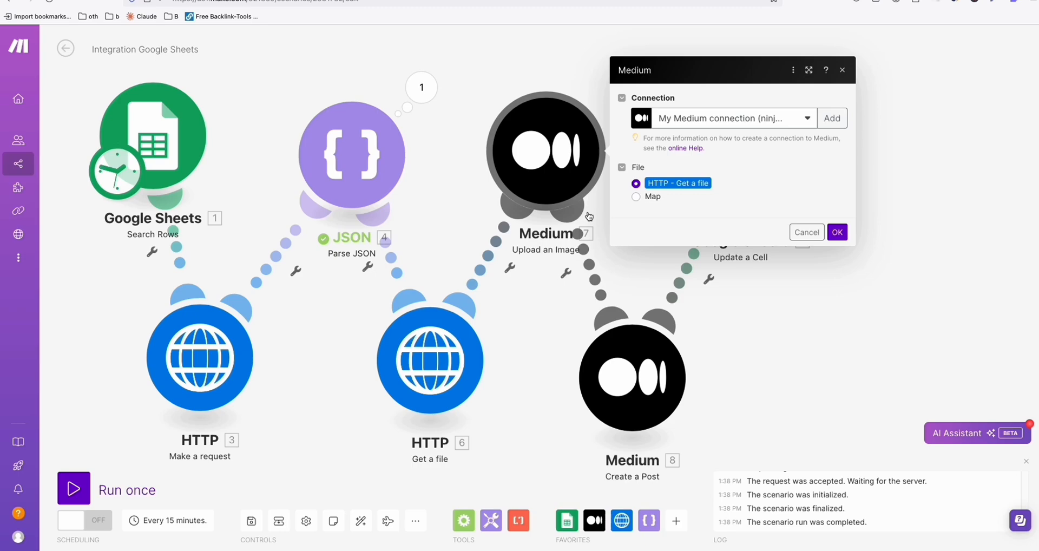
{"action": "mouse_move", "coordinate": [811, 213]}
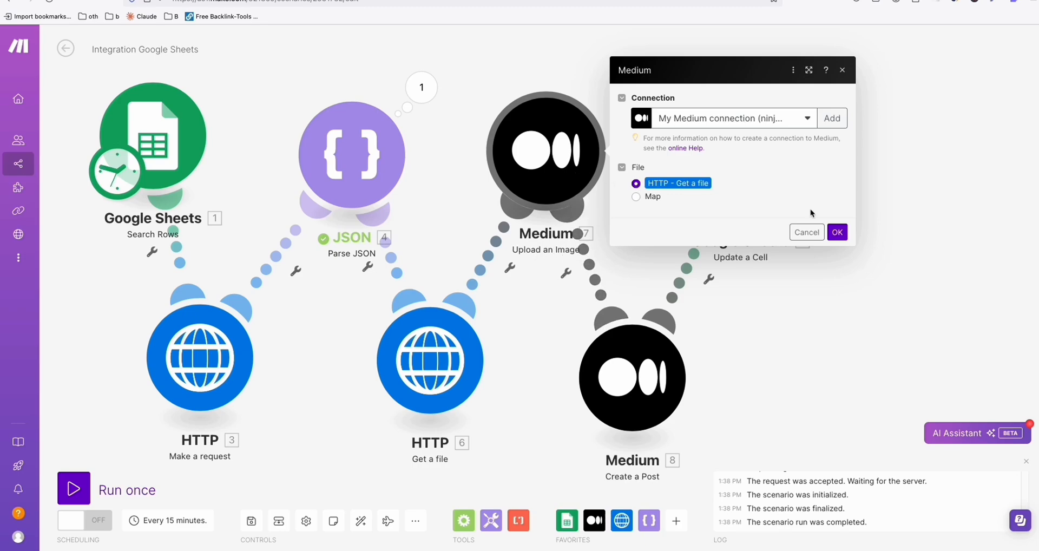
{"action": "left_click", "coordinate": [836, 231]}
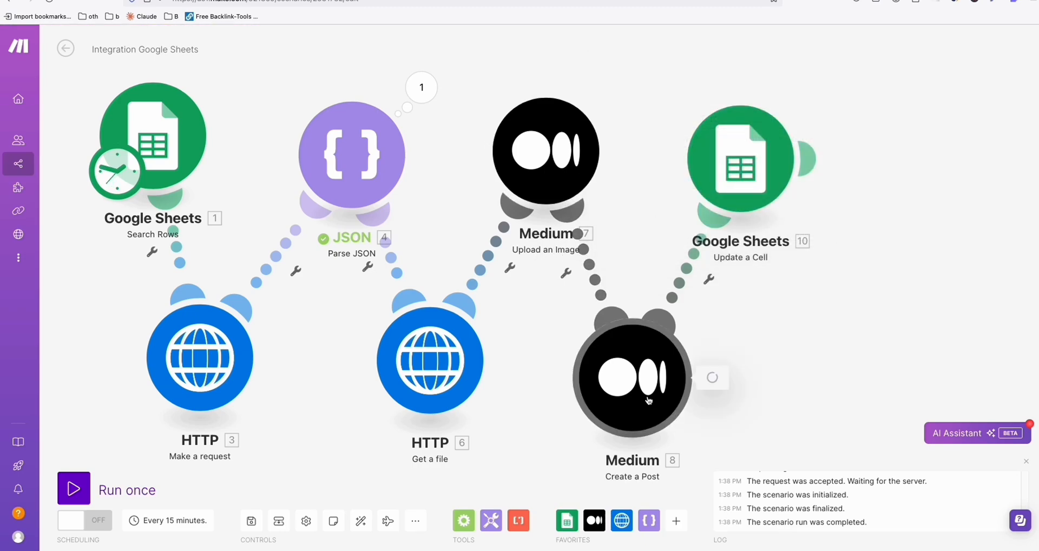
Review the Medium Create a Post fields mapping title, content and image URL as a public post
{"action": "left_click", "coordinate": [630, 378]}
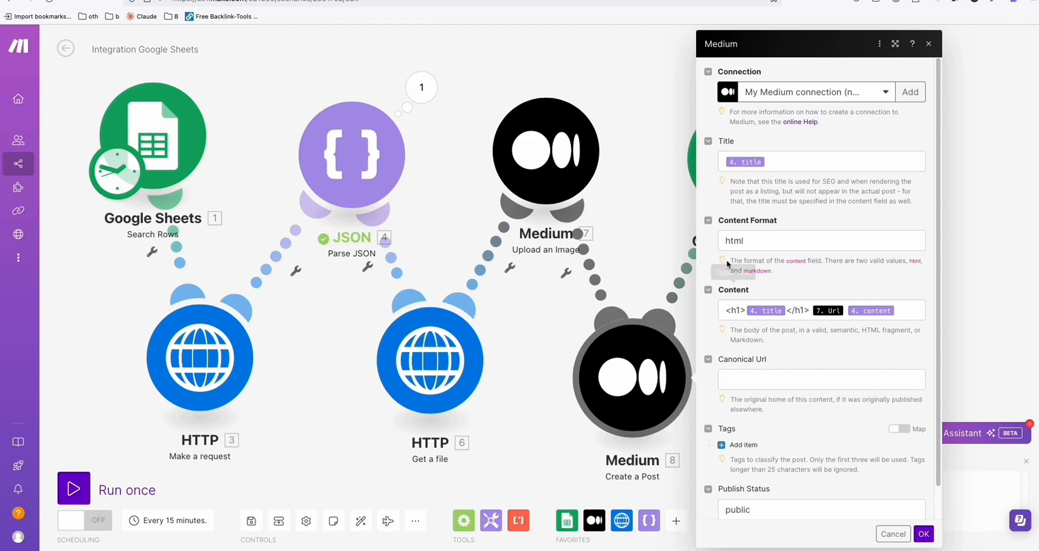
{"action": "mouse_move", "coordinate": [778, 224]}
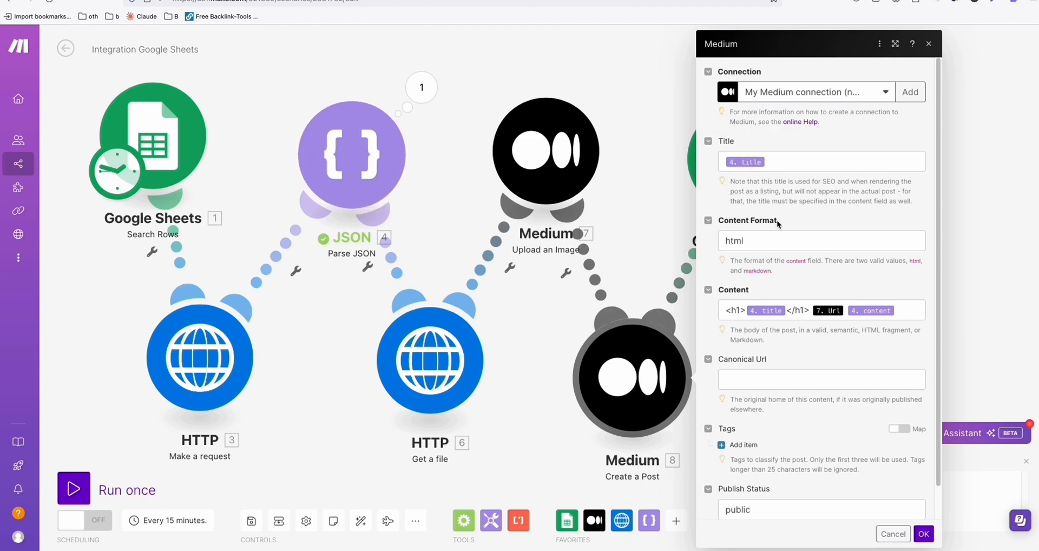
{"action": "scroll", "scroll_direction": "down", "scroll_amount": 3}
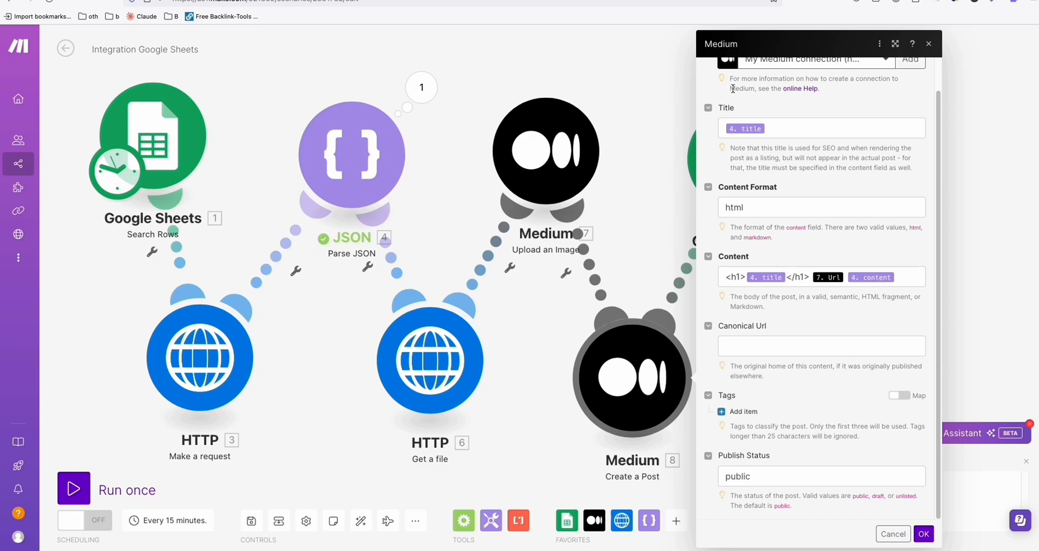
{"action": "mouse_move", "coordinate": [594, 182]}
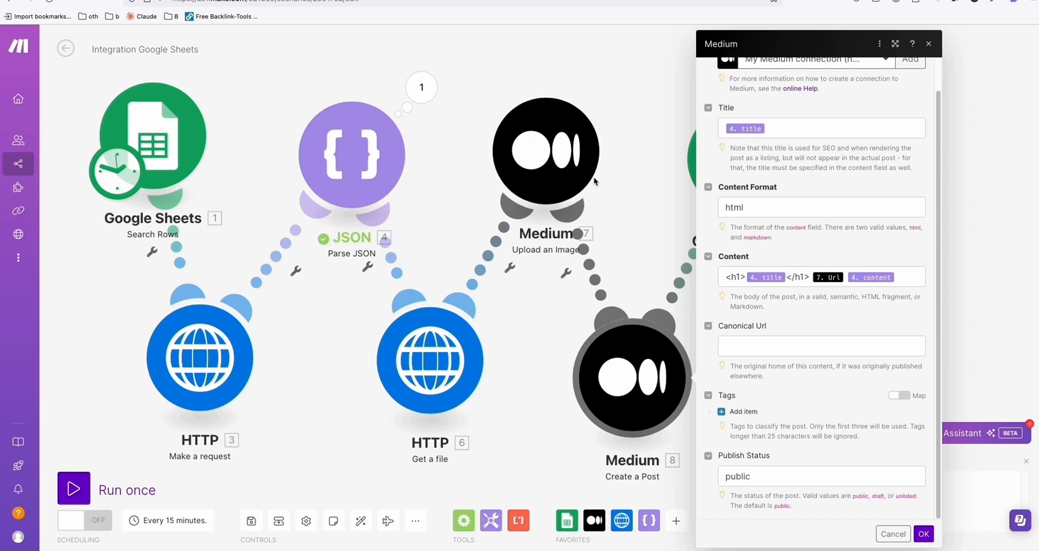
{"action": "mouse_move", "coordinate": [871, 277]}
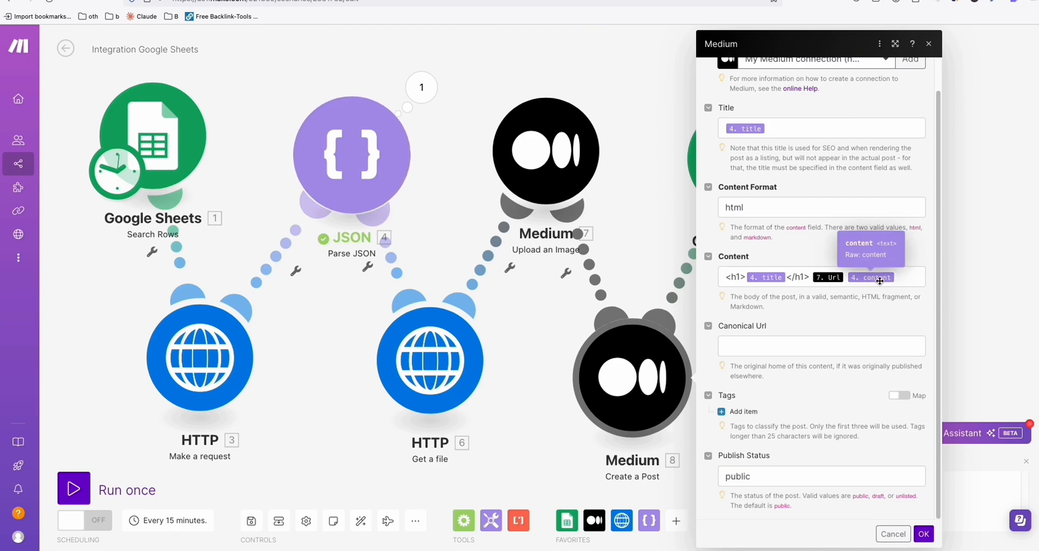
{"action": "mouse_move", "coordinate": [751, 331]}
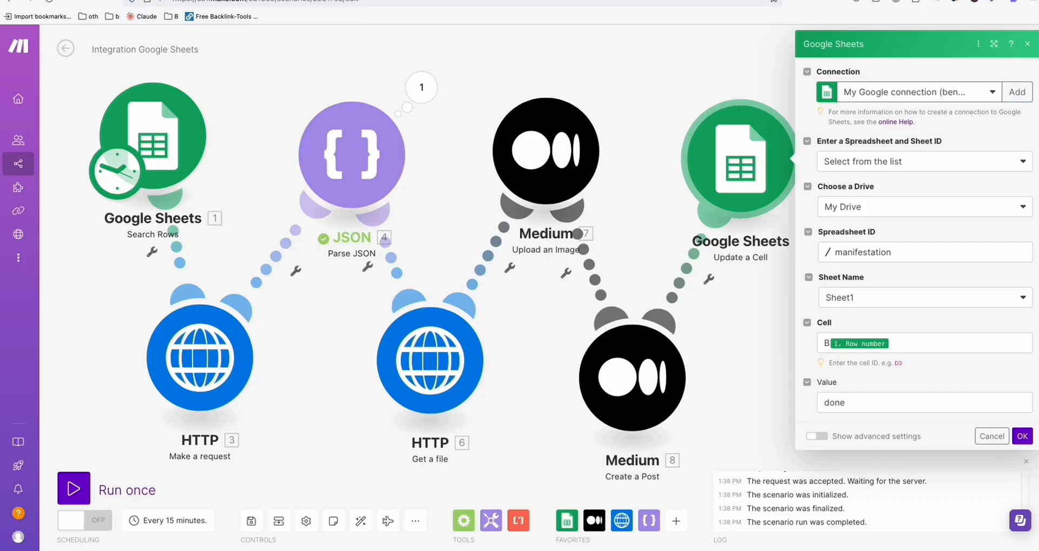
Confirm the Update a Cell settings and run the whole scenario once
{"action": "left_click", "coordinate": [1022, 435]}
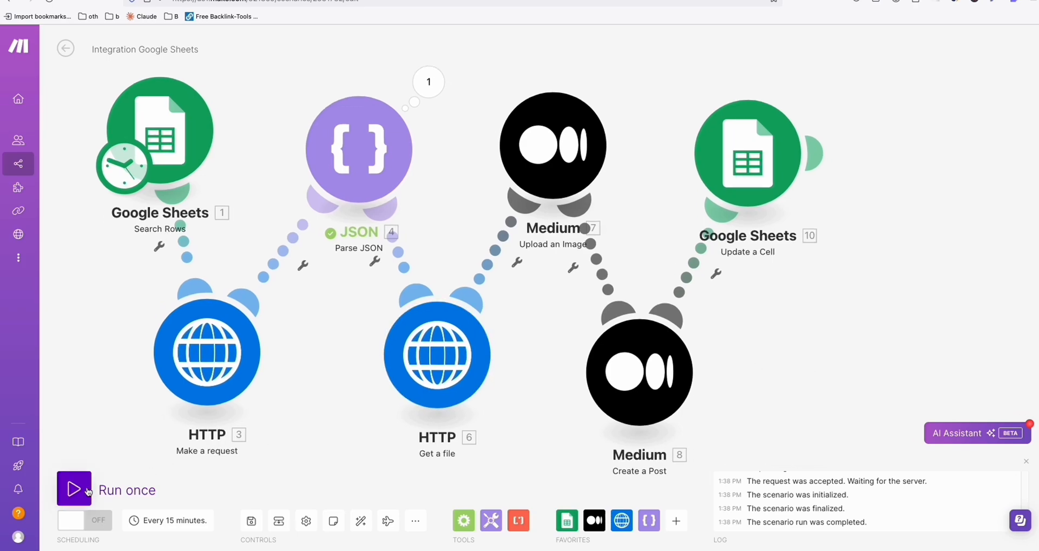
{"action": "left_click", "coordinate": [73, 488]}
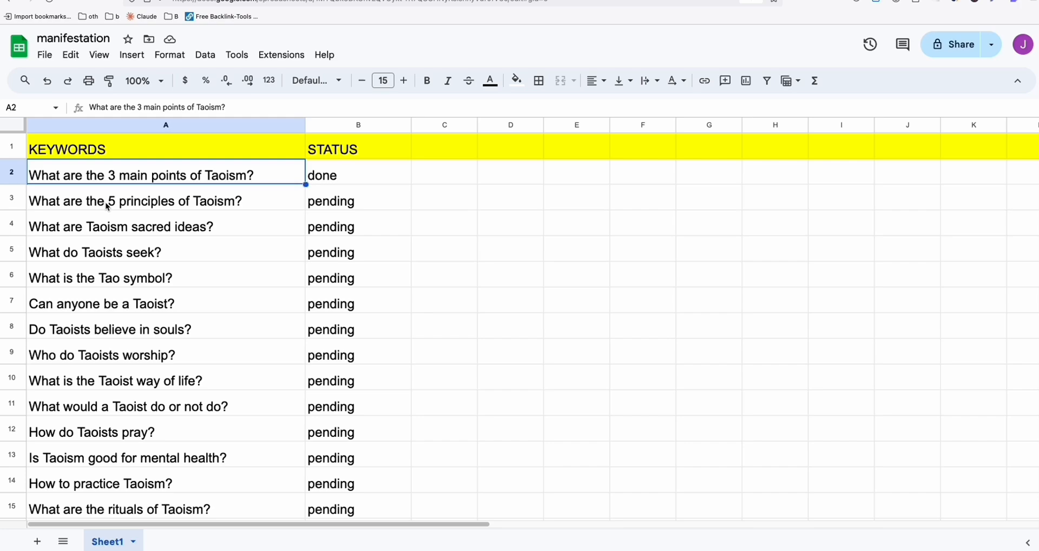
{"action": "mouse_move", "coordinate": [241, 186]}
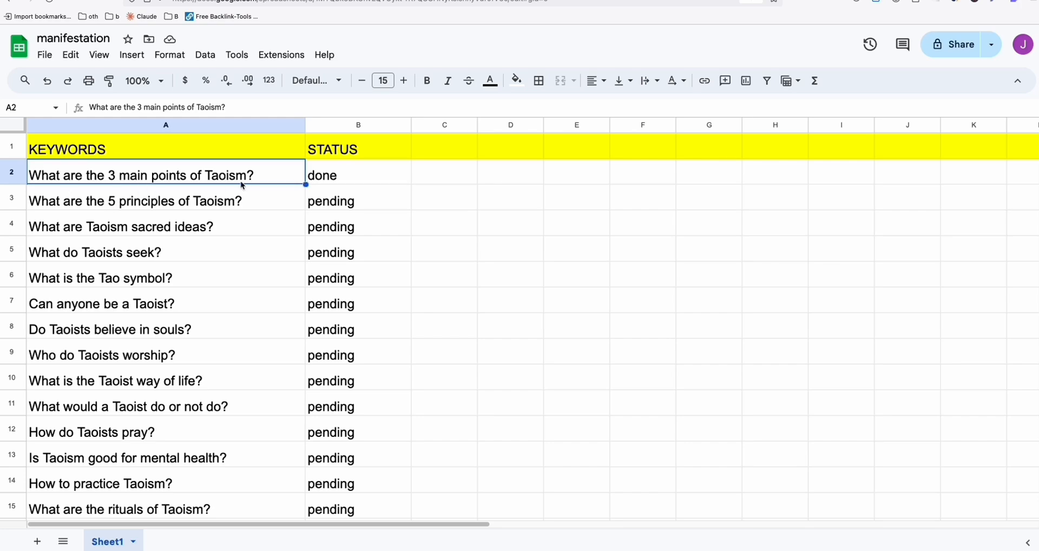
Check the first keyword's status now done and select the next pending 5 principles keyword
{"action": "left_click", "coordinate": [358, 175]}
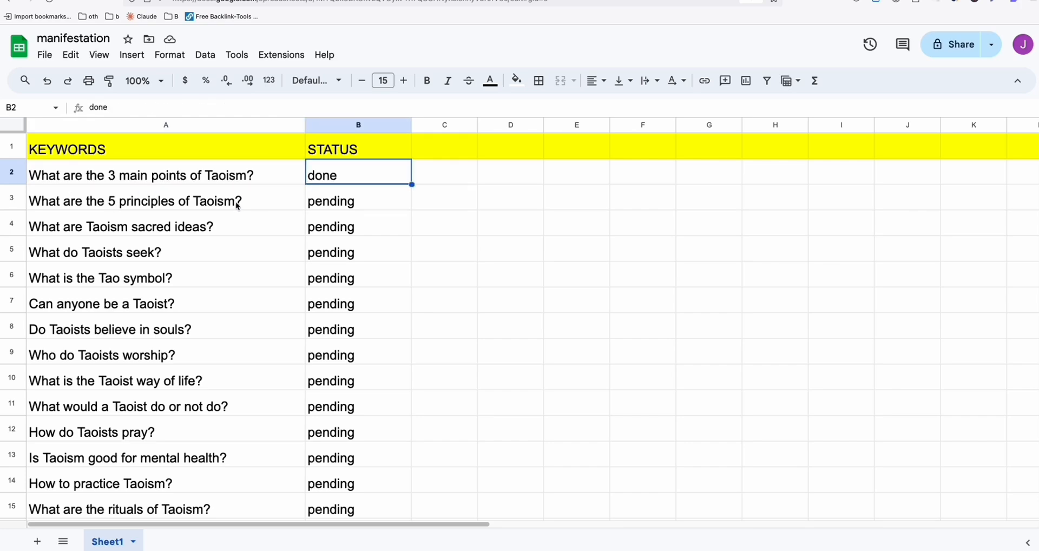
{"action": "left_click", "coordinate": [134, 201]}
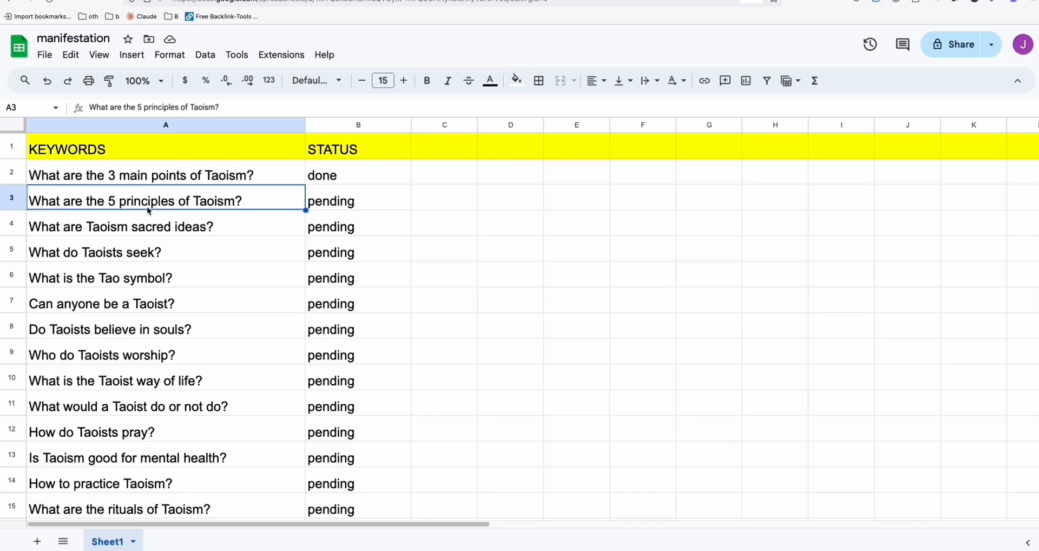
{"action": "mouse_move", "coordinate": [203, 117]}
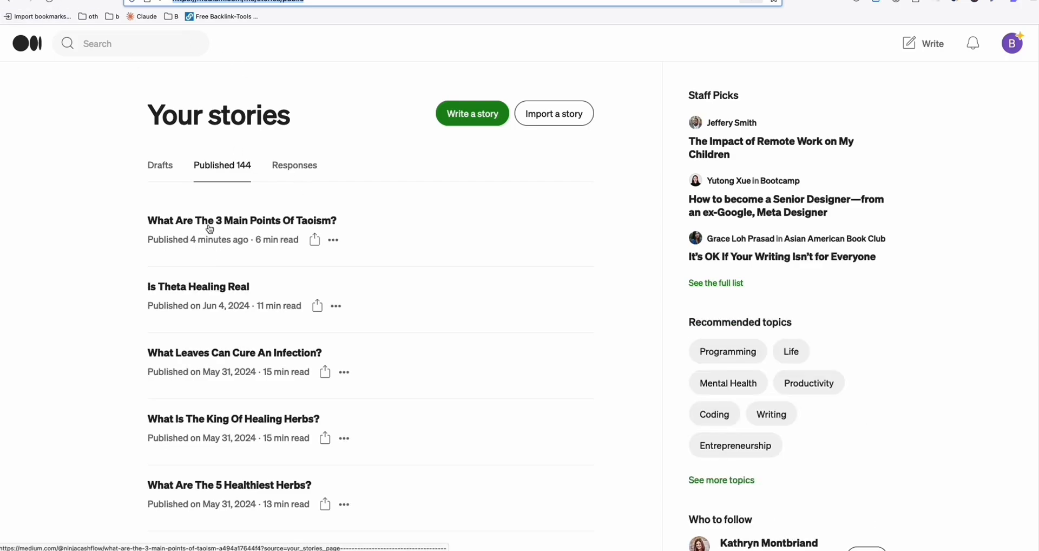
Read through the published story What Are The 3 Main Points Of Taoism? with its image and sections
{"action": "left_click", "coordinate": [242, 220]}
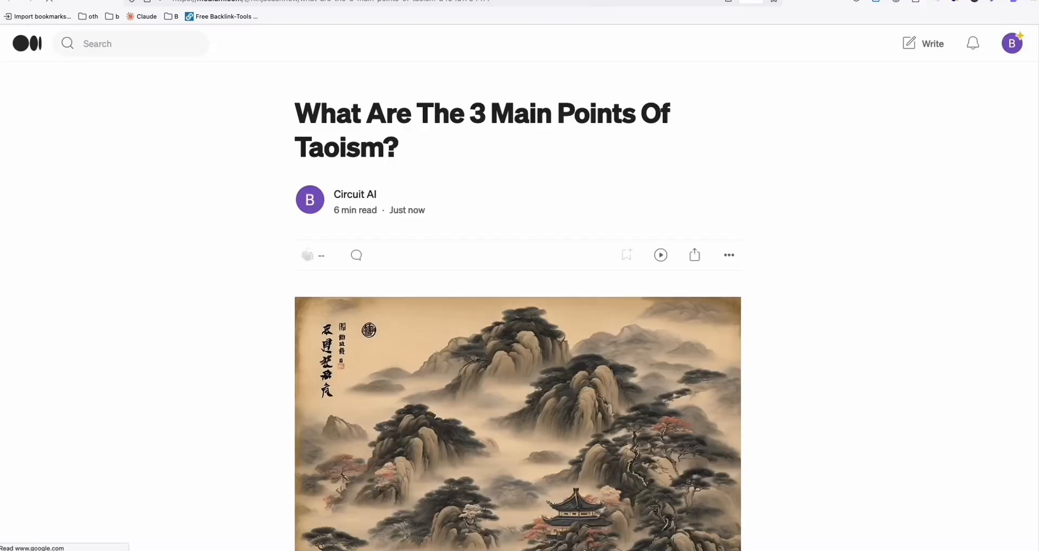
{"action": "scroll", "scroll_direction": "down", "scroll_amount": 3}
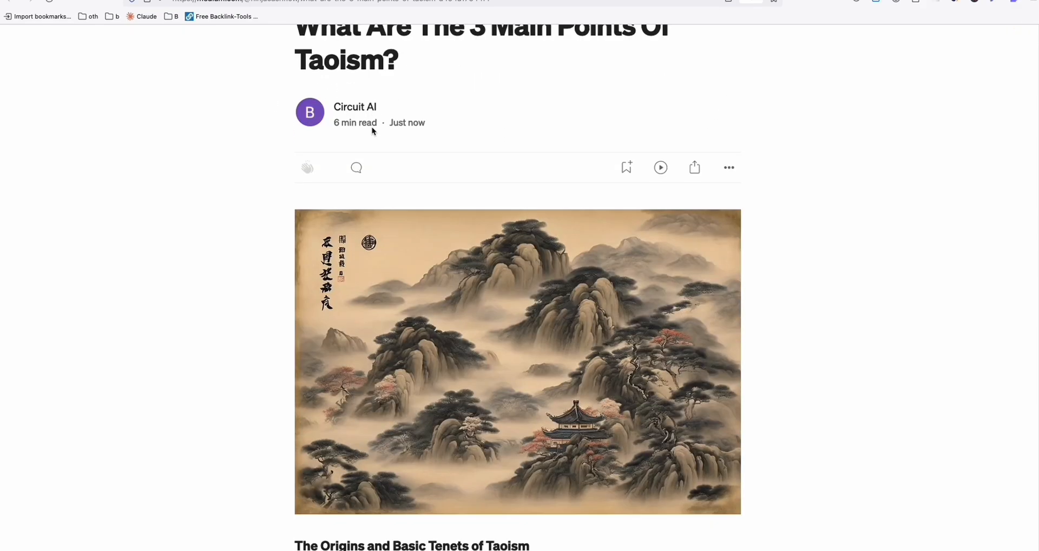
{"action": "scroll", "scroll_direction": "down", "scroll_amount": 3}
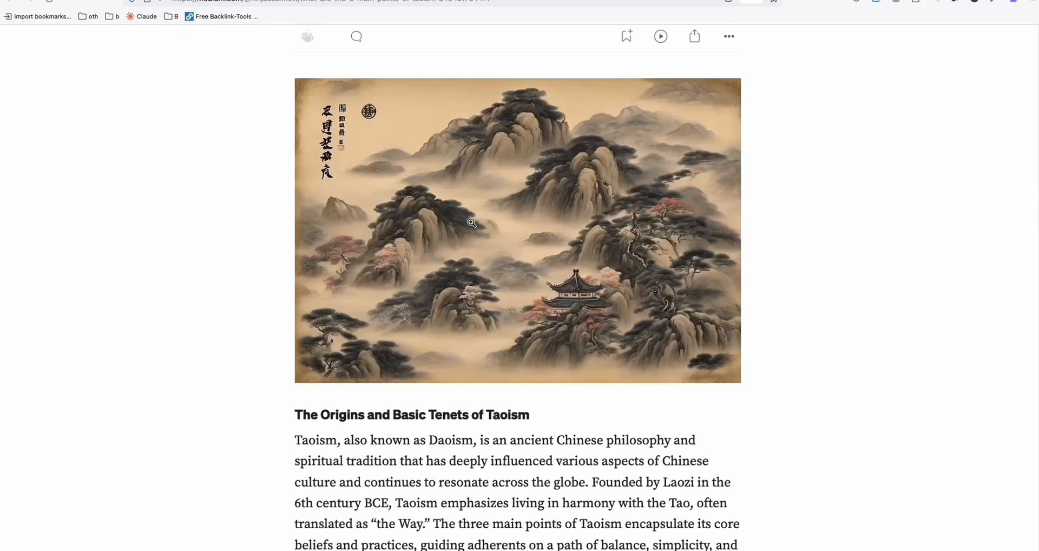
{"action": "scroll", "scroll_direction": "down", "scroll_amount": 3}
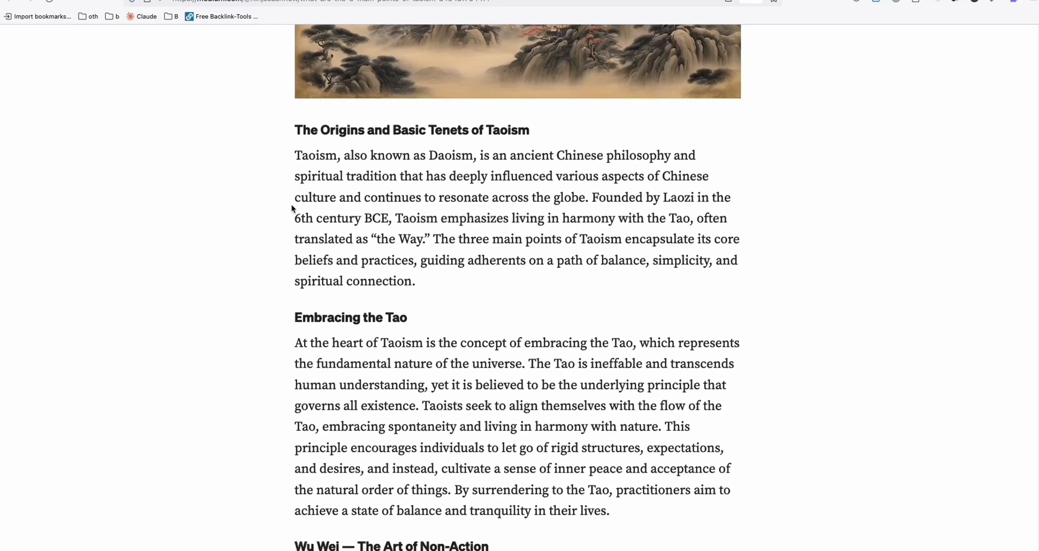
{"action": "scroll", "scroll_direction": "down", "scroll_amount": 3}
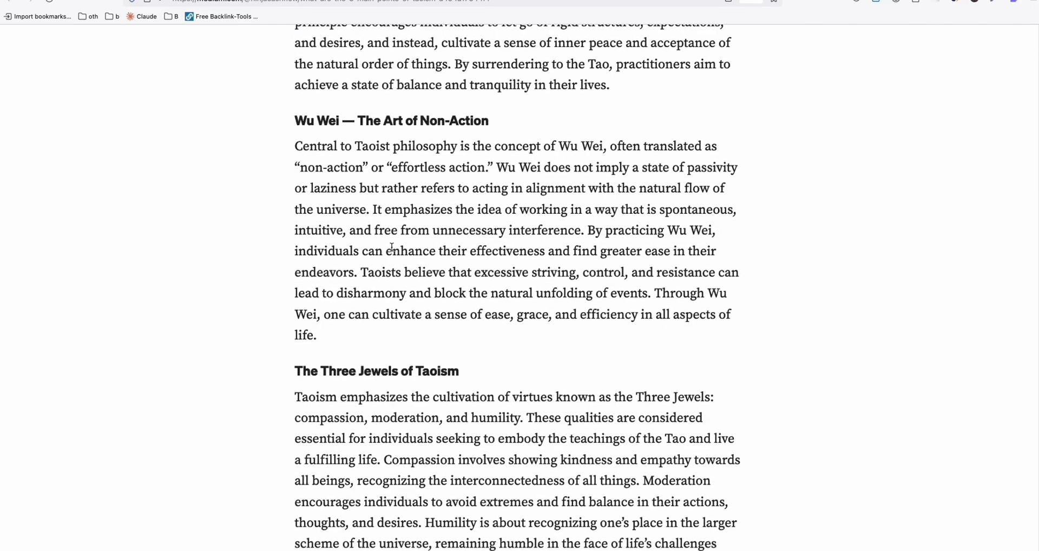
{"action": "scroll", "scroll_direction": "down", "scroll_amount": 3}
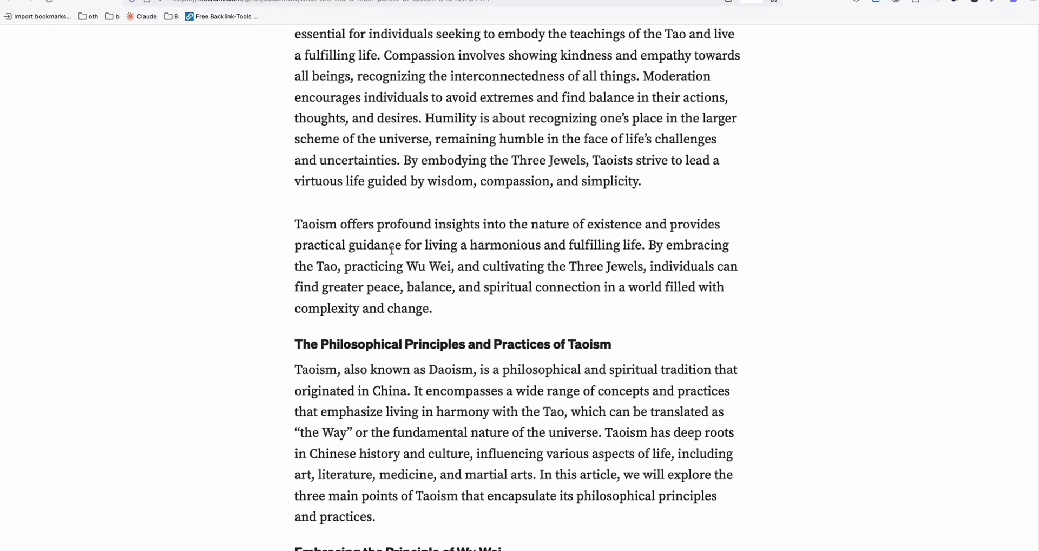
{"action": "scroll", "scroll_direction": "down", "scroll_amount": 3}
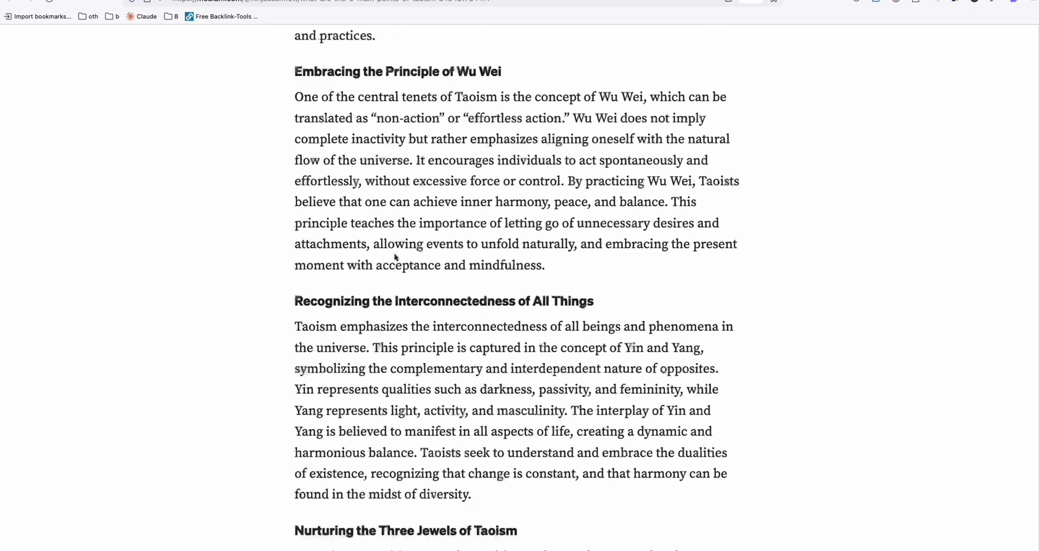
{"action": "scroll", "scroll_direction": "down", "scroll_amount": 3}
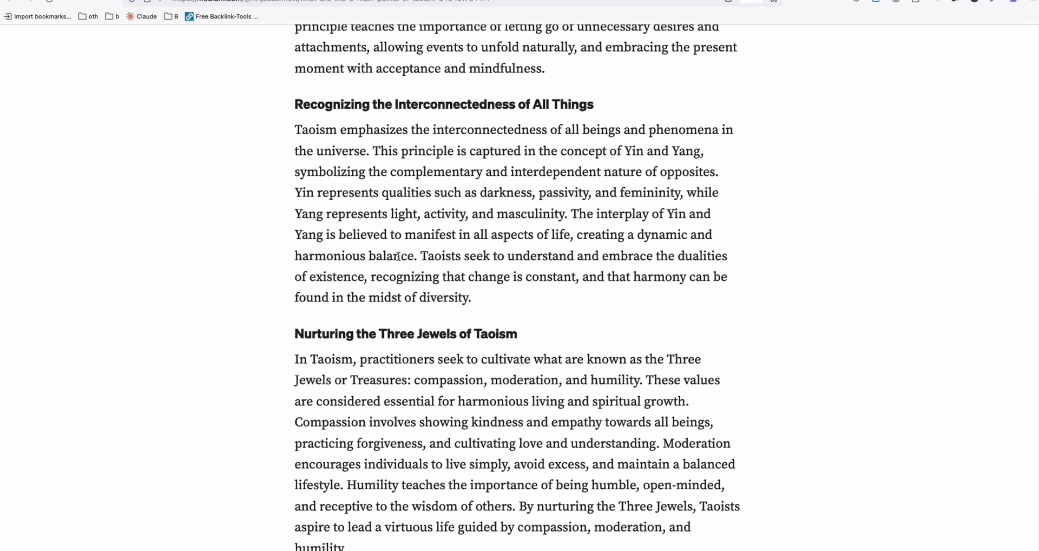
{"action": "scroll", "scroll_direction": "up", "scroll_amount": 3}
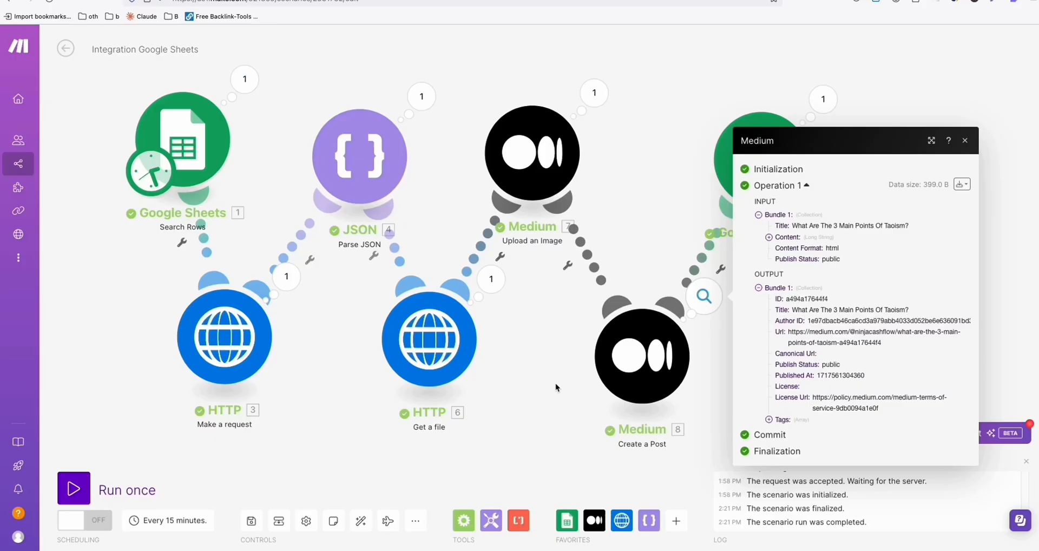
Close the Medium module's run output bubble, leaving every module showing one successful operation
{"action": "left_click", "coordinate": [964, 140]}
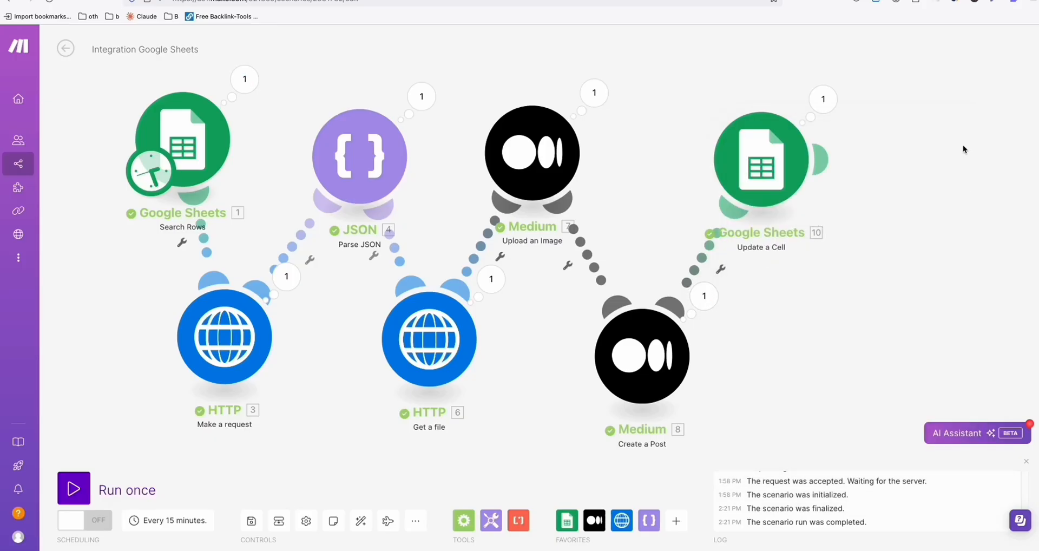
{"action": "mouse_move", "coordinate": [751, 290]}
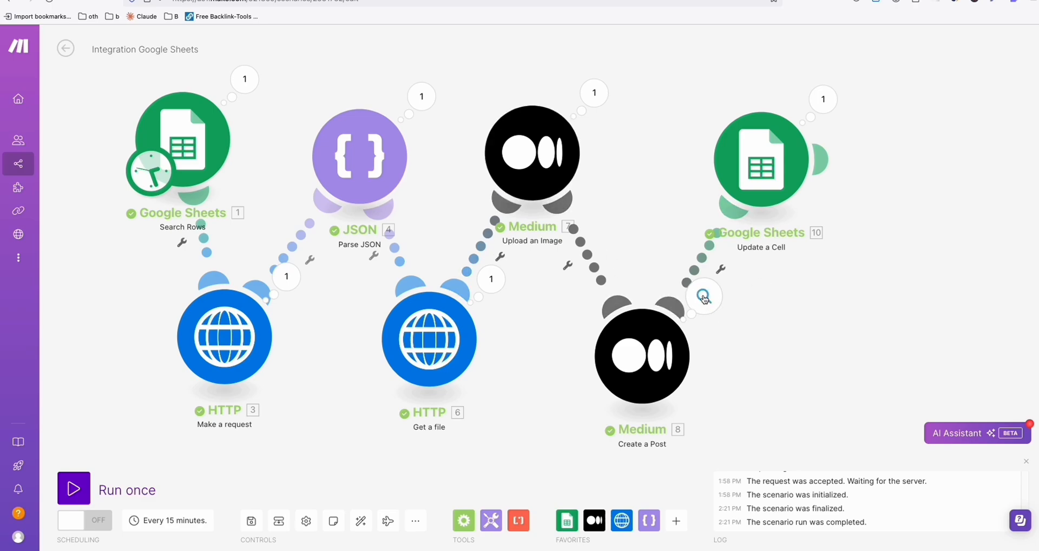
{"action": "mouse_move", "coordinate": [656, 343]}
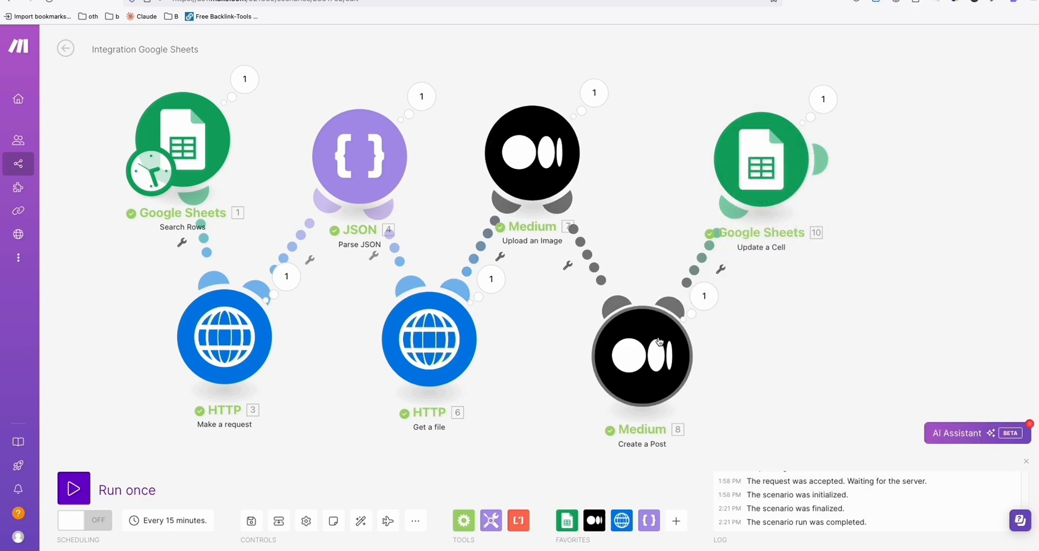
Review the Create a Post module settings and compare them with the published Taoism story
{"action": "left_click", "coordinate": [641, 353]}
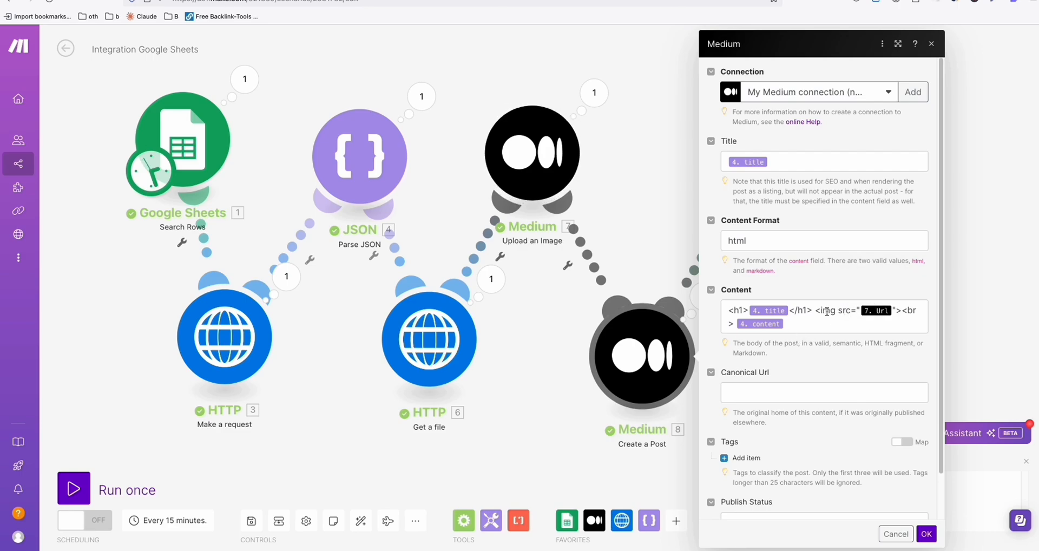
{"action": "mouse_move", "coordinate": [795, 310]}
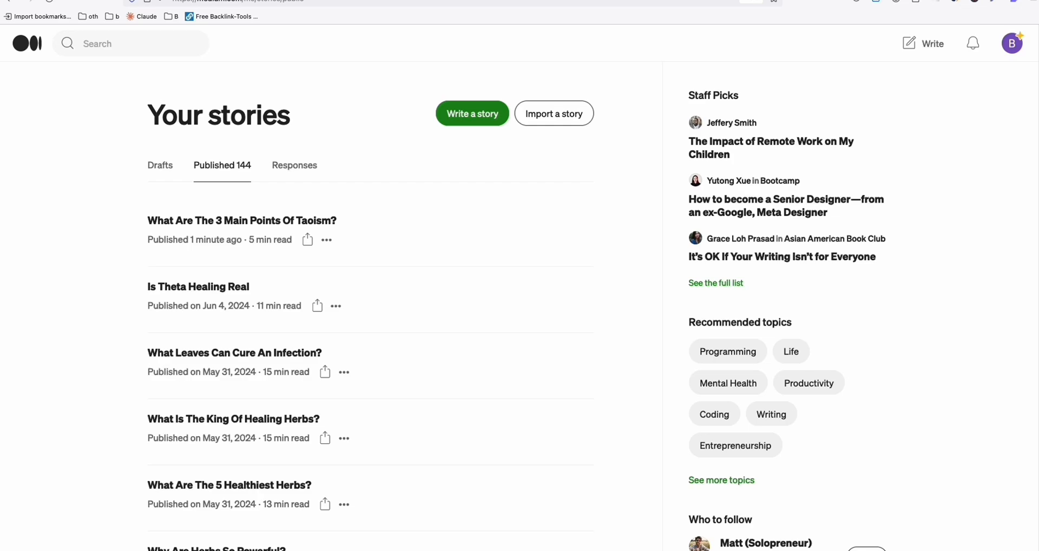
{"action": "left_click", "coordinate": [240, 219]}
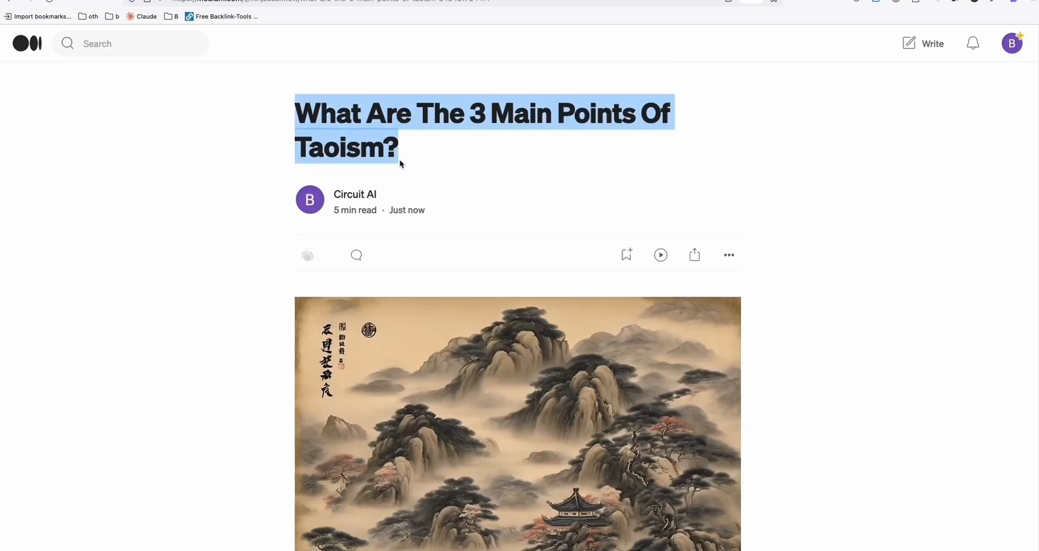
{"action": "mouse_move", "coordinate": [367, 225]}
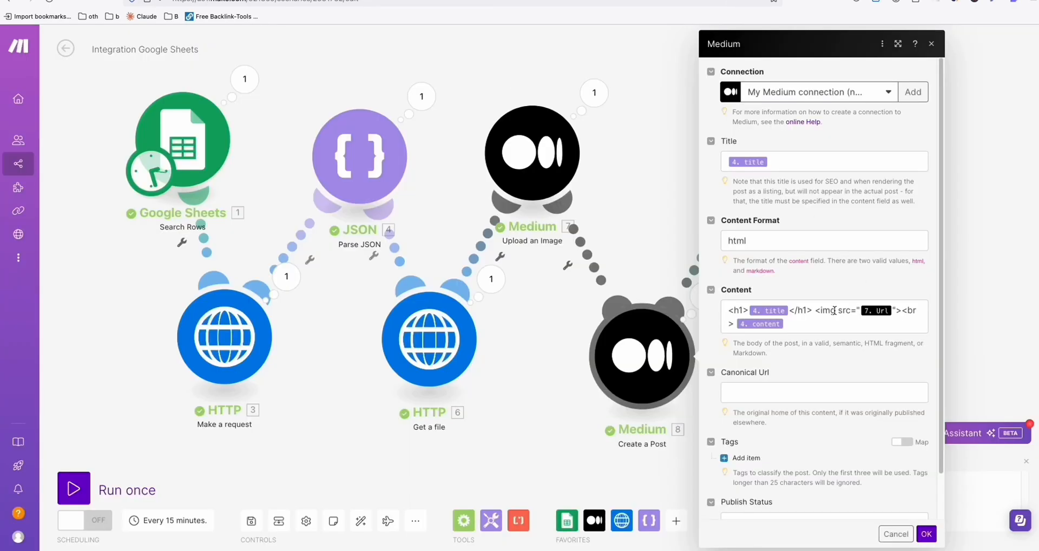
{"action": "mouse_move", "coordinate": [875, 310]}
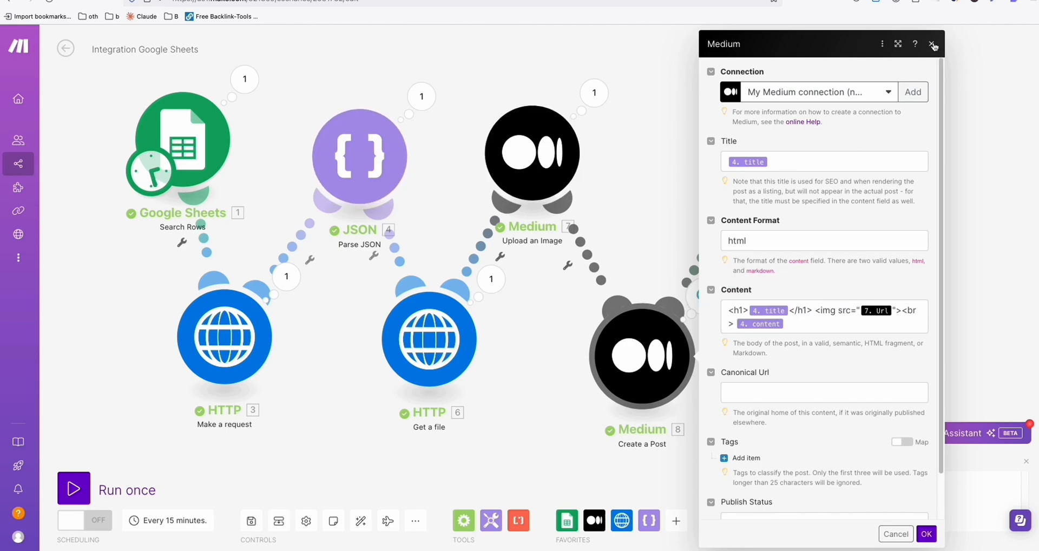
Close the Create a Post settings without changes, returning to the scenario canvas
{"action": "left_click", "coordinate": [933, 43]}
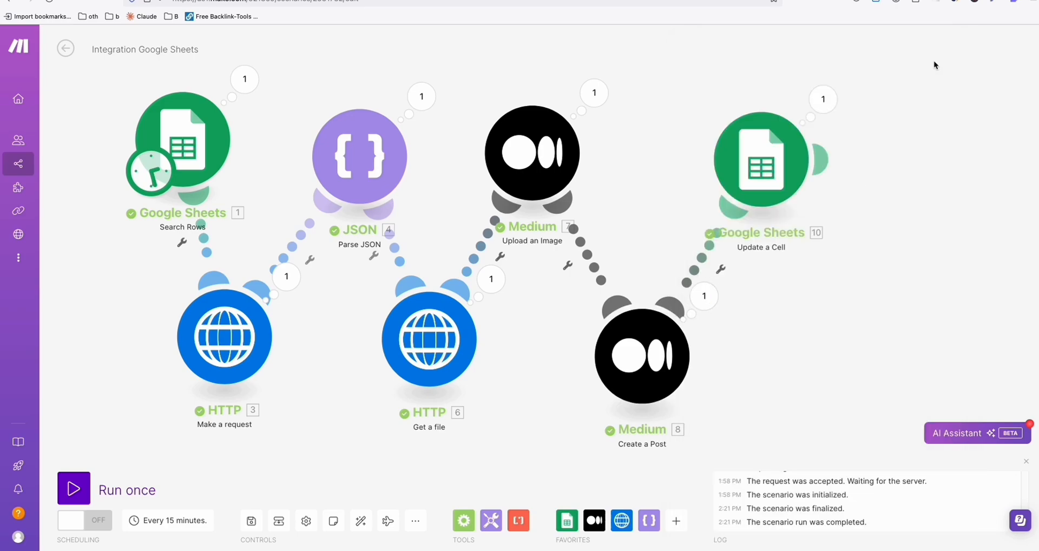
{"action": "mouse_move", "coordinate": [925, 205]}
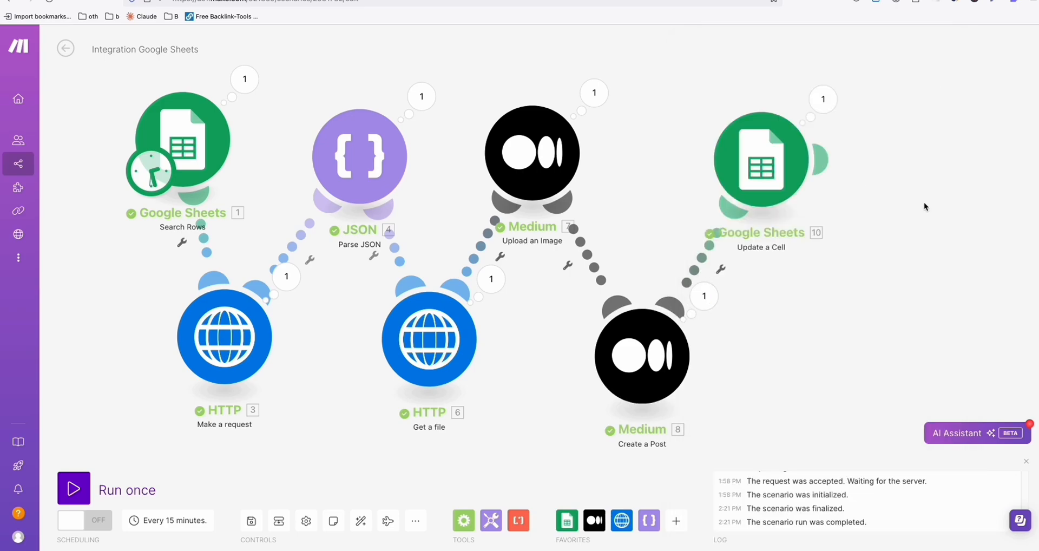
{"action": "mouse_move", "coordinate": [344, 338]}
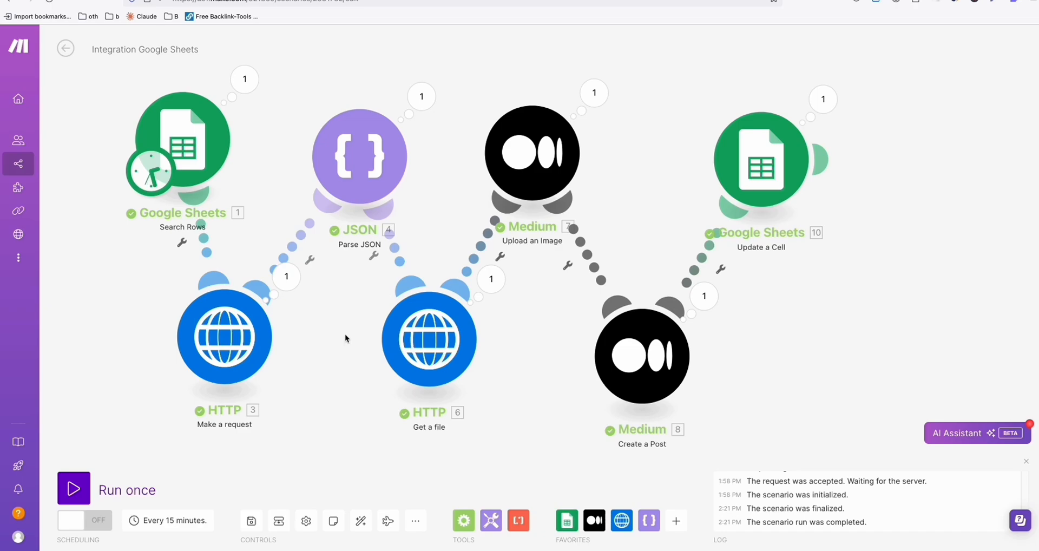
{"action": "mouse_move", "coordinate": [471, 62]}
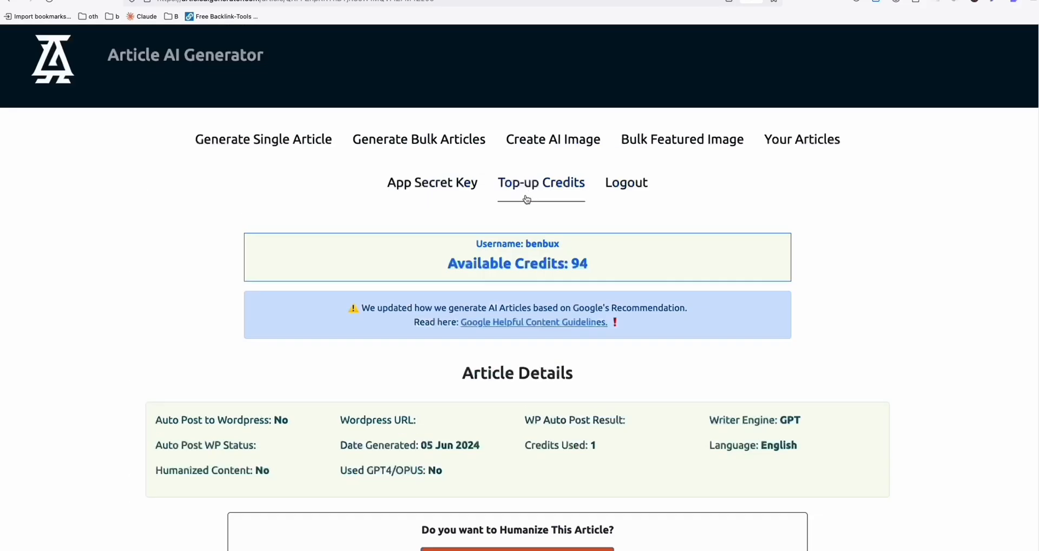
Go to Article AI Generator's Generate Bulk Articles page and look over the batch explanation
{"action": "left_click", "coordinate": [417, 139]}
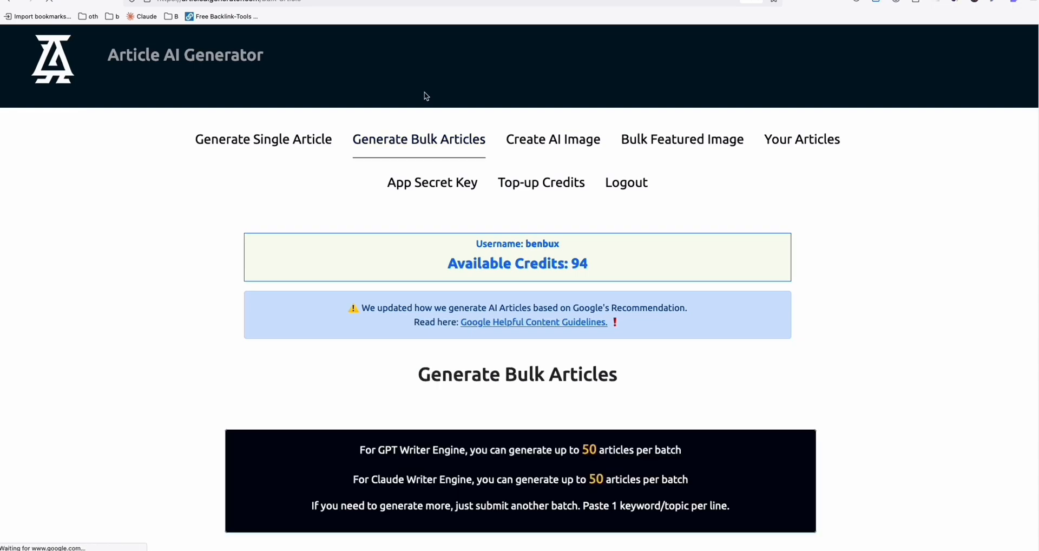
{"action": "scroll", "scroll_direction": "down", "scroll_amount": 3}
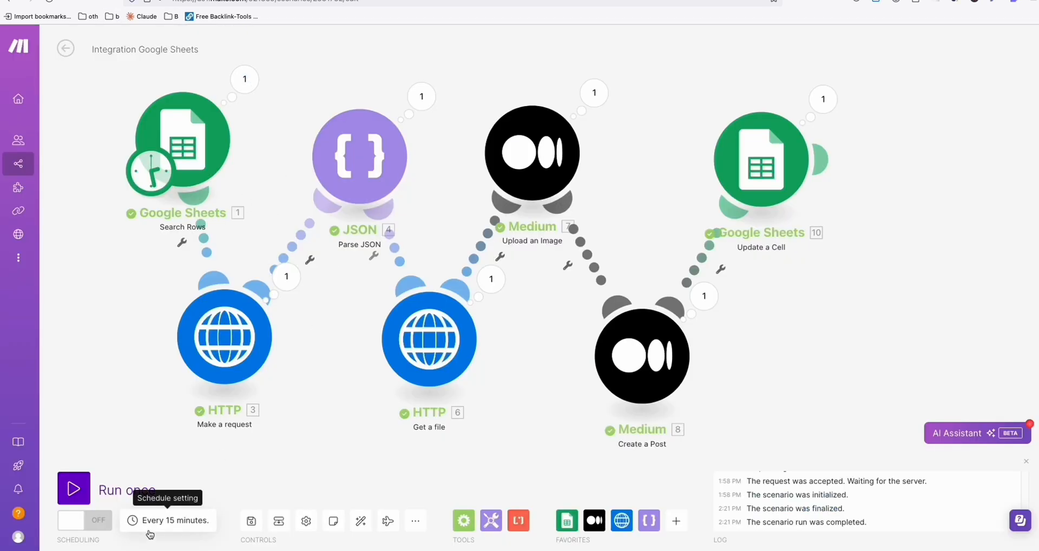
{"action": "mouse_move", "coordinate": [166, 531]}
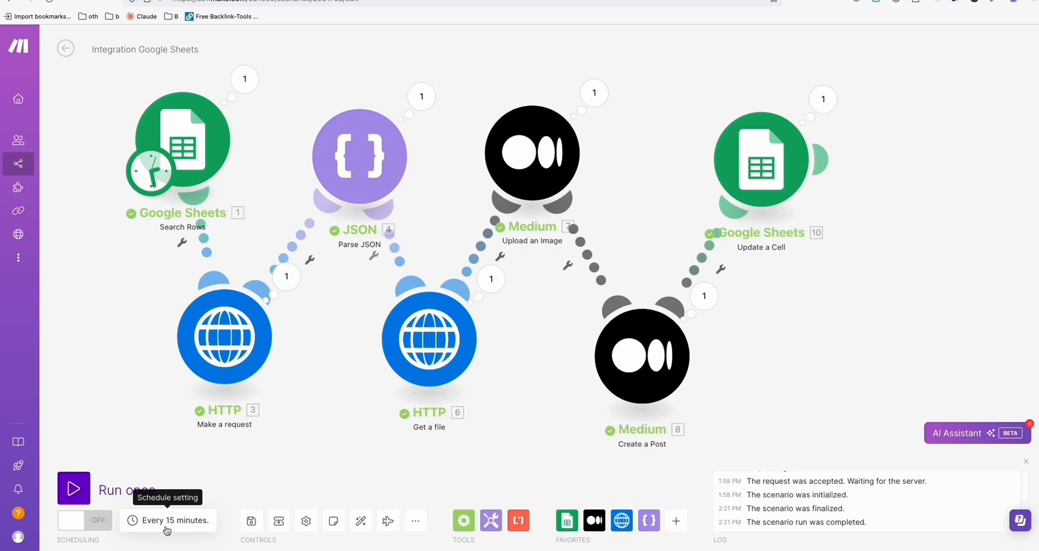
{"action": "left_click", "coordinate": [168, 520]}
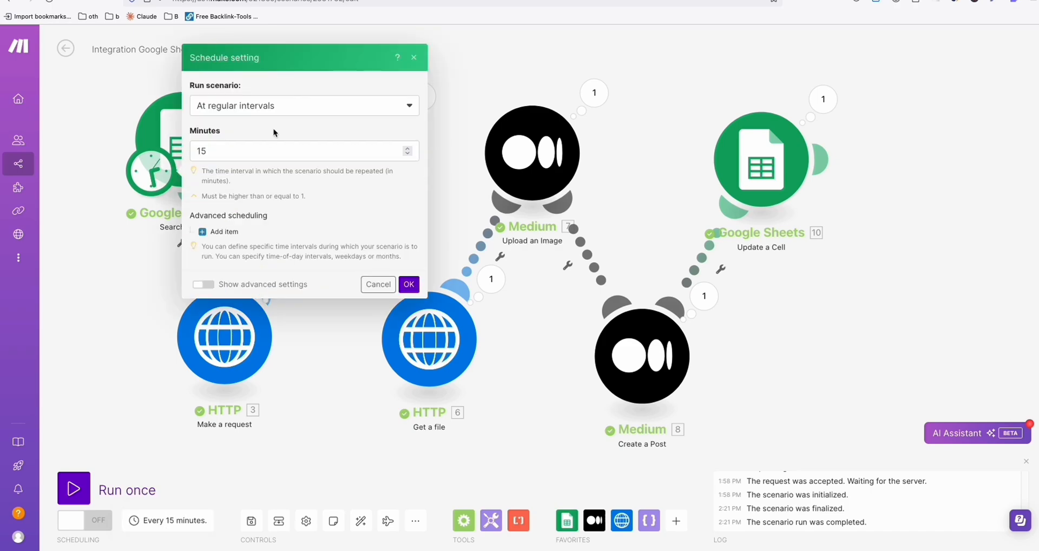
{"action": "left_click", "coordinate": [303, 105]}
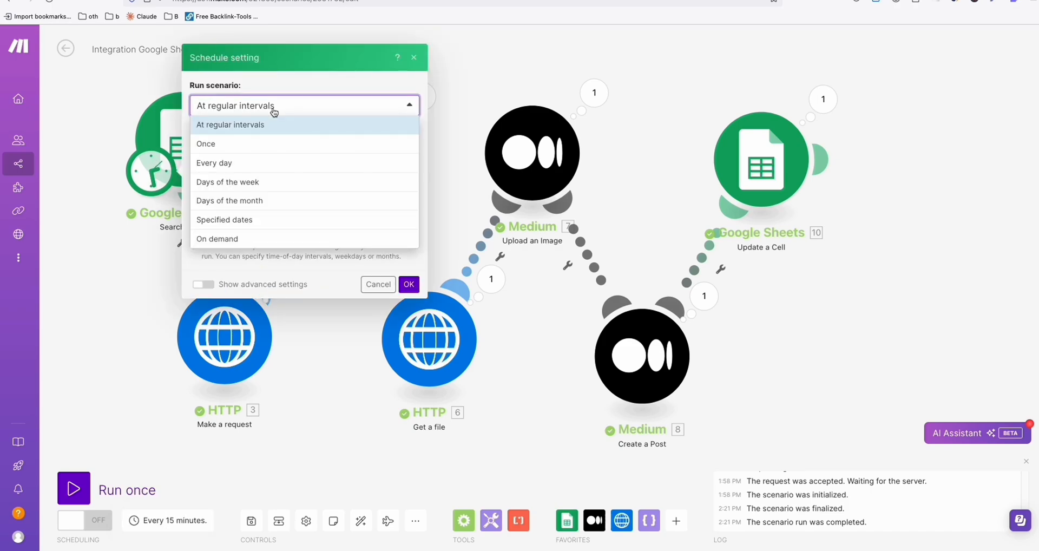
{"action": "left_click", "coordinate": [231, 124]}
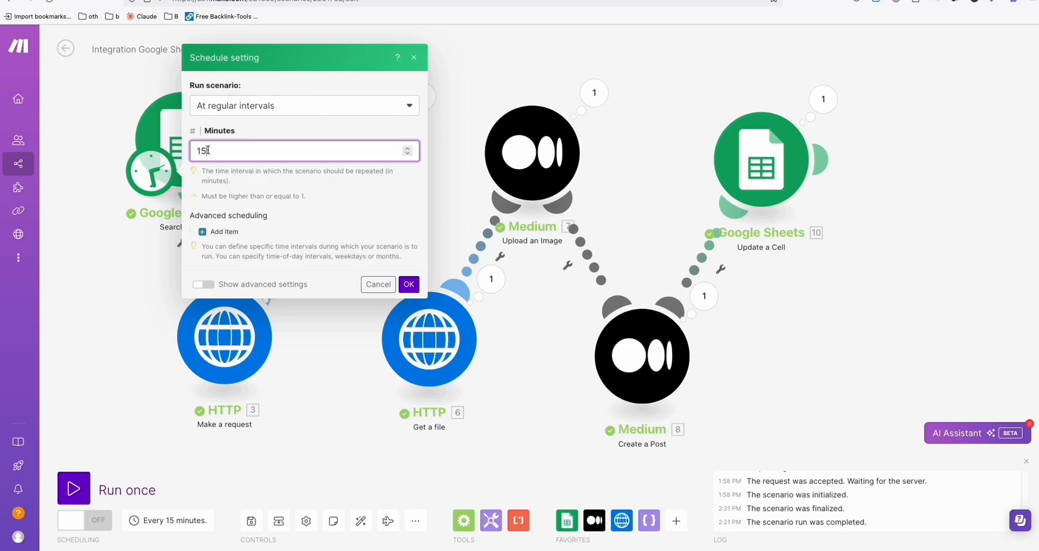
{"action": "type", "text": "10"}
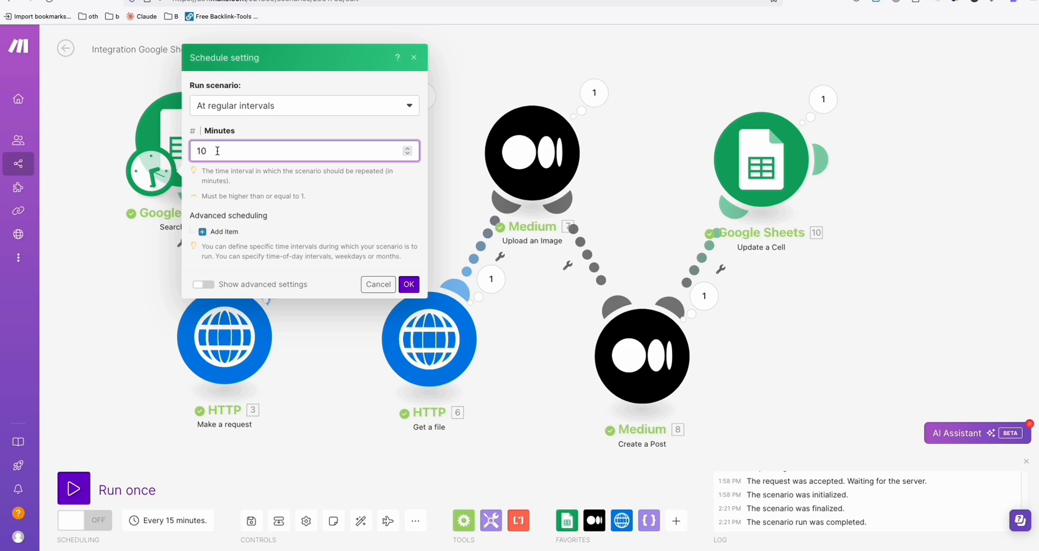
{"action": "left_click", "coordinate": [303, 105]}
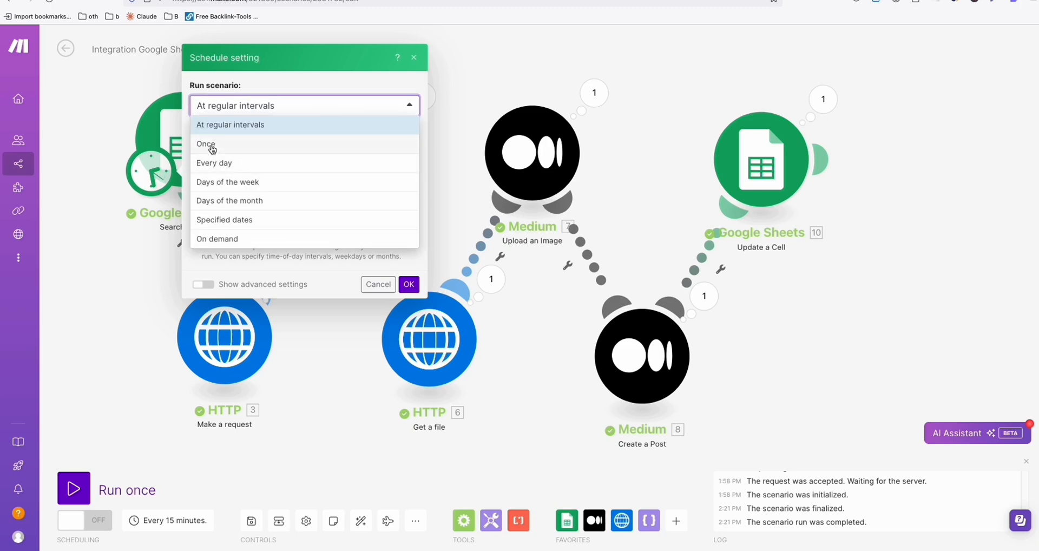
{"action": "left_click", "coordinate": [206, 145]}
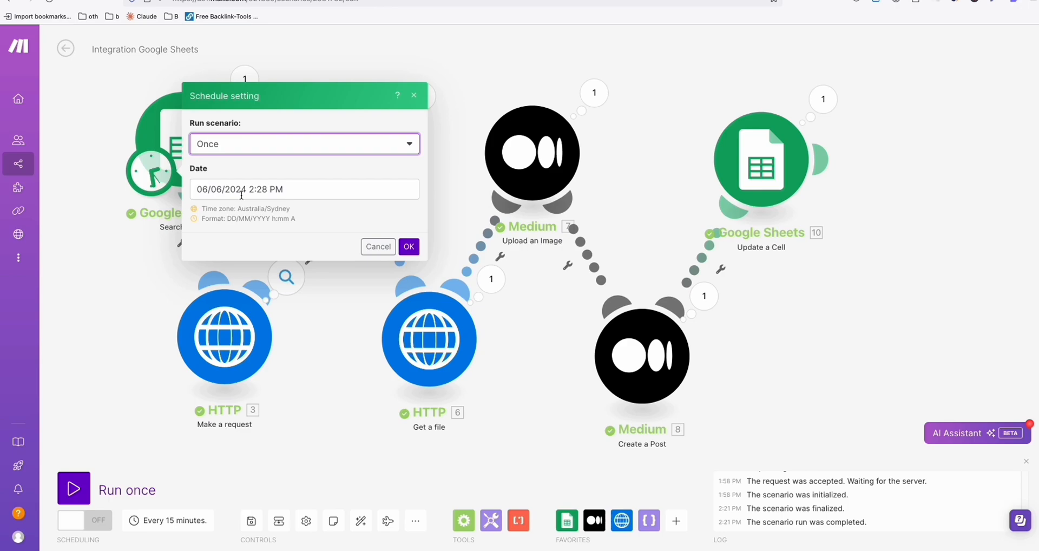
{"action": "mouse_move", "coordinate": [446, 348]}
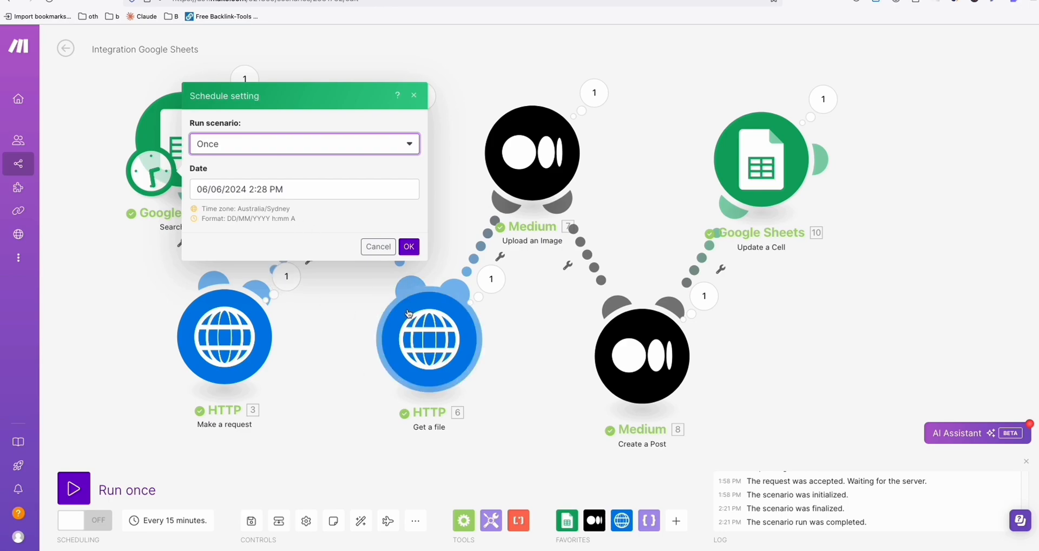
{"action": "left_click", "coordinate": [408, 245]}
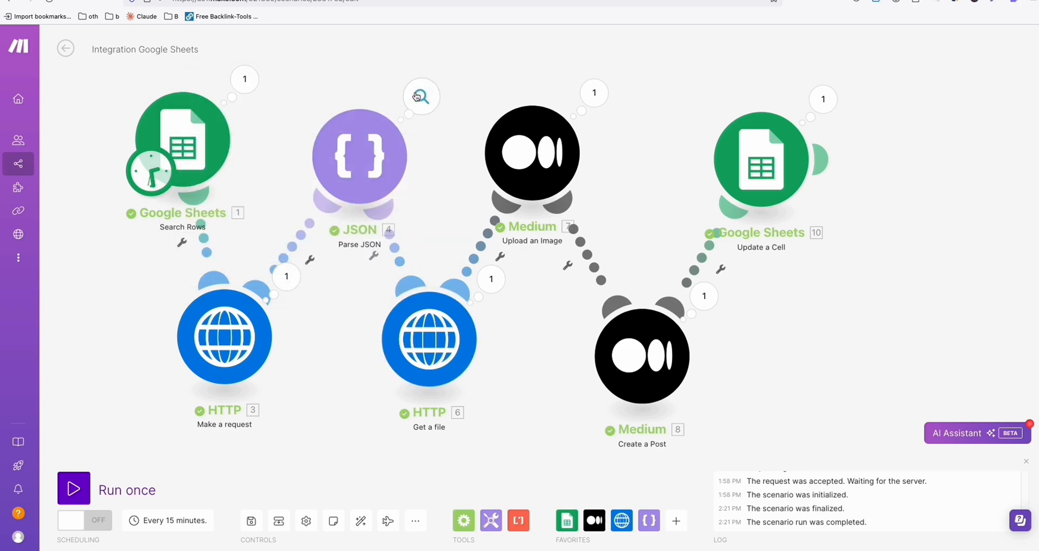
{"action": "mouse_move", "coordinate": [420, 96]}
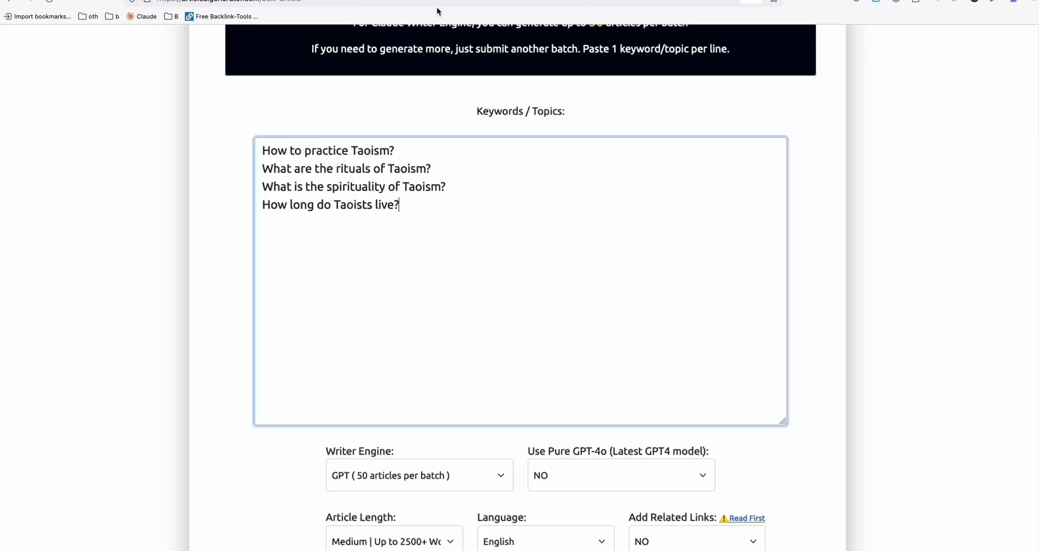
Select all four Taoism keywords, enable Auto Post to Medium.com with the saved Medium token
{"action": "key", "text": "ctrl+a"}
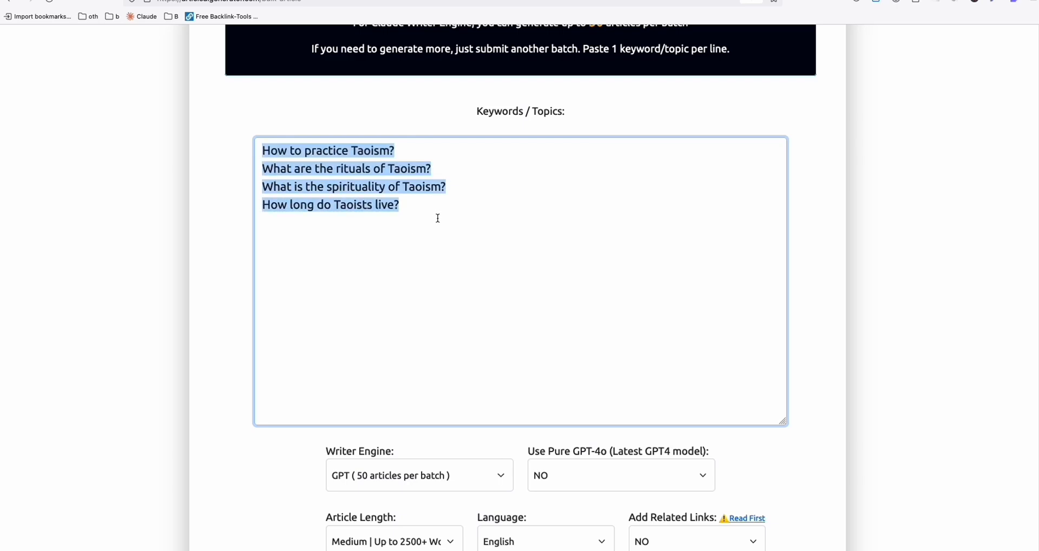
{"action": "mouse_move", "coordinate": [375, 205]}
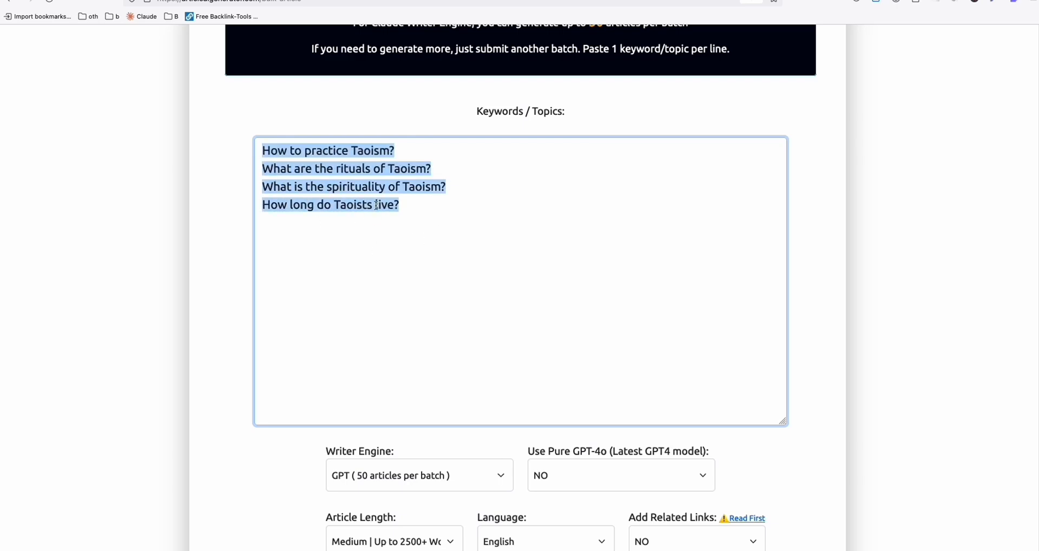
{"action": "scroll", "scroll_direction": "down", "scroll_amount": 3}
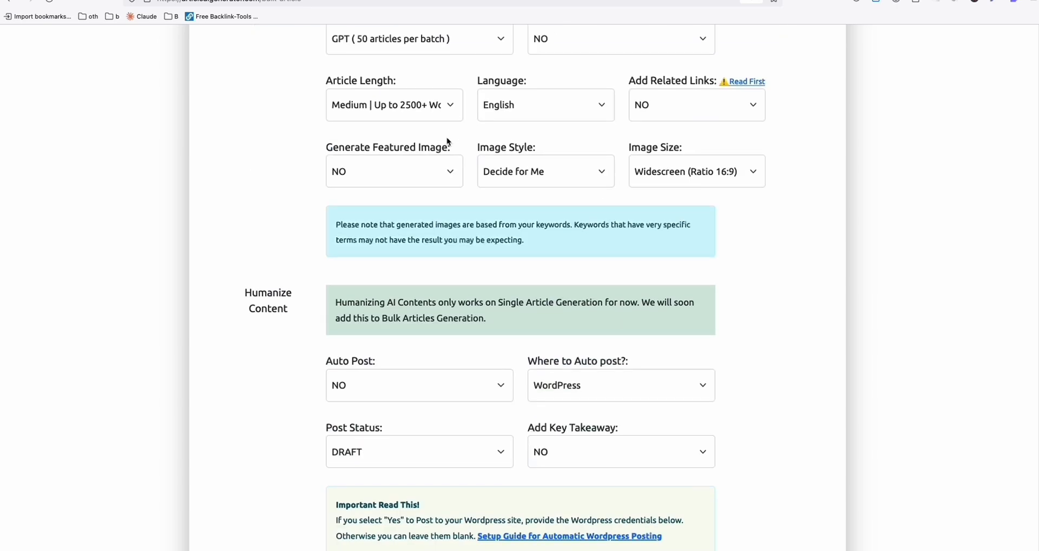
{"action": "left_click", "coordinate": [419, 385]}
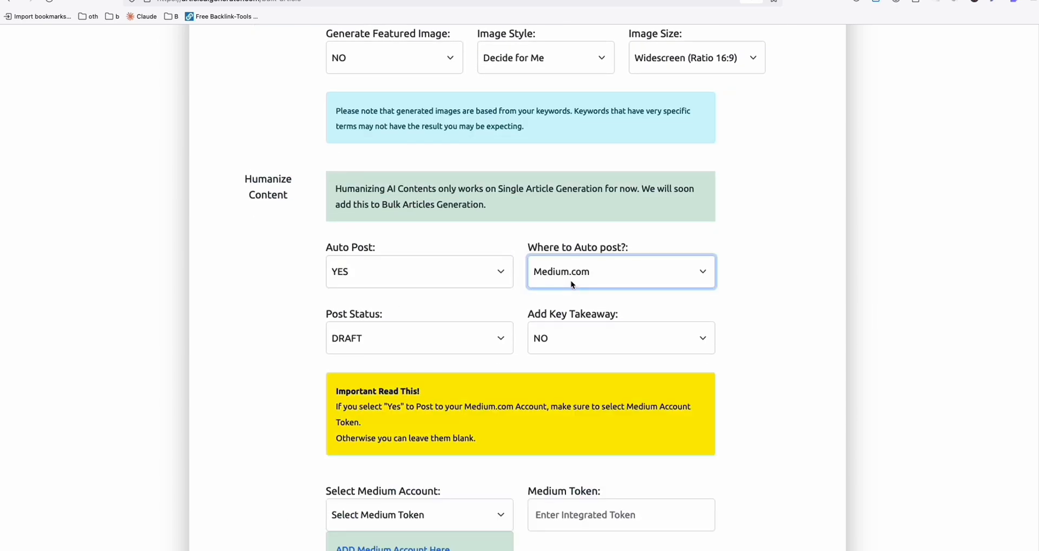
{"action": "scroll", "scroll_direction": "down", "scroll_amount": 3}
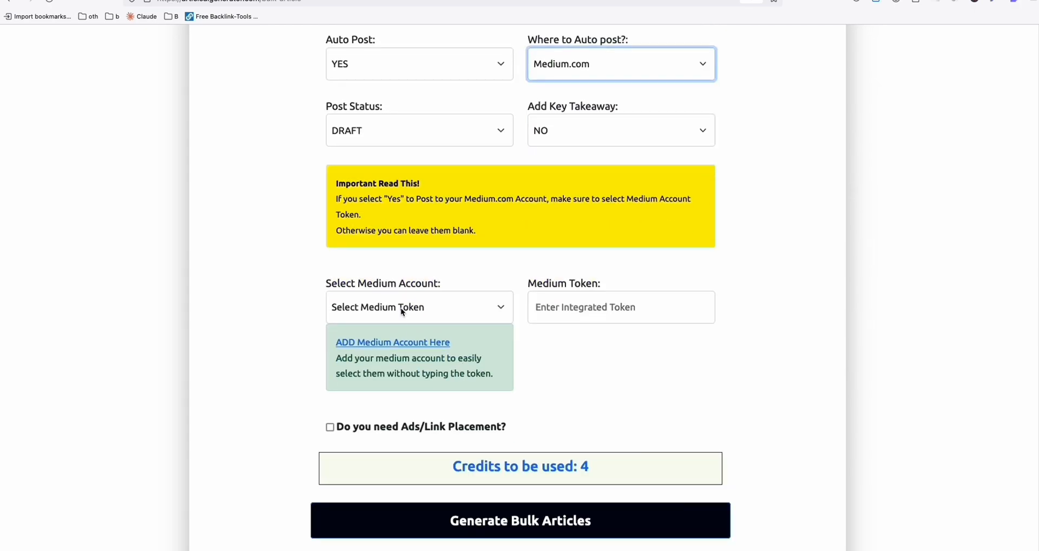
{"action": "left_click", "coordinate": [419, 306]}
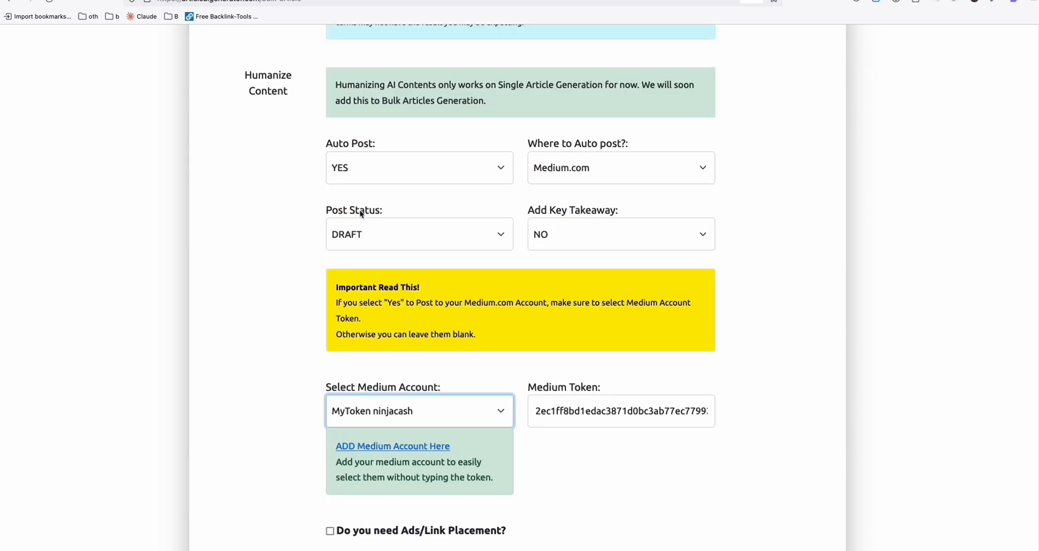
Keep Featured Image YES and status PUBLISHED, then submit Generate Bulk Articles
{"action": "scroll", "scroll_direction": "up", "scroll_amount": 3}
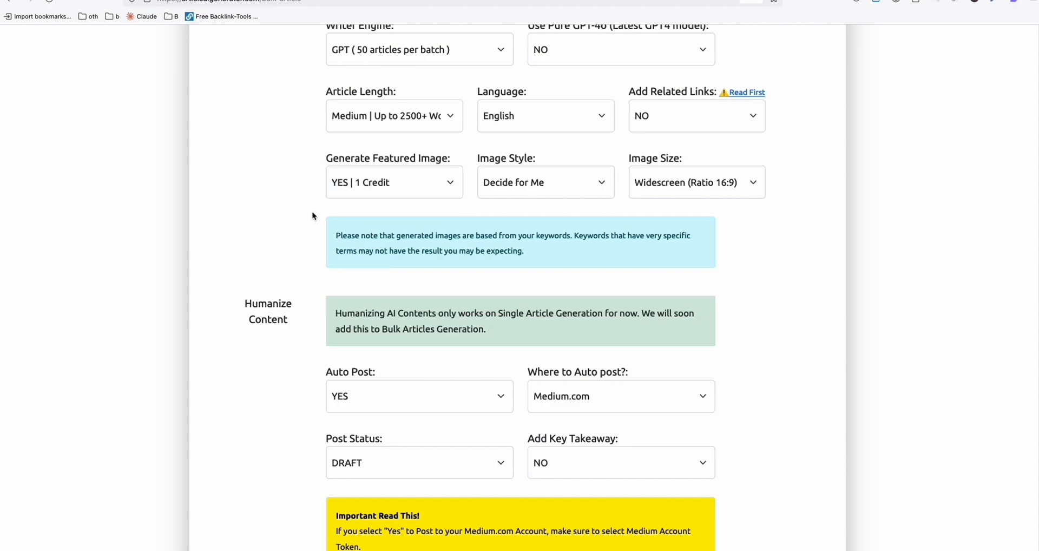
{"action": "scroll", "scroll_direction": "up", "scroll_amount": 3}
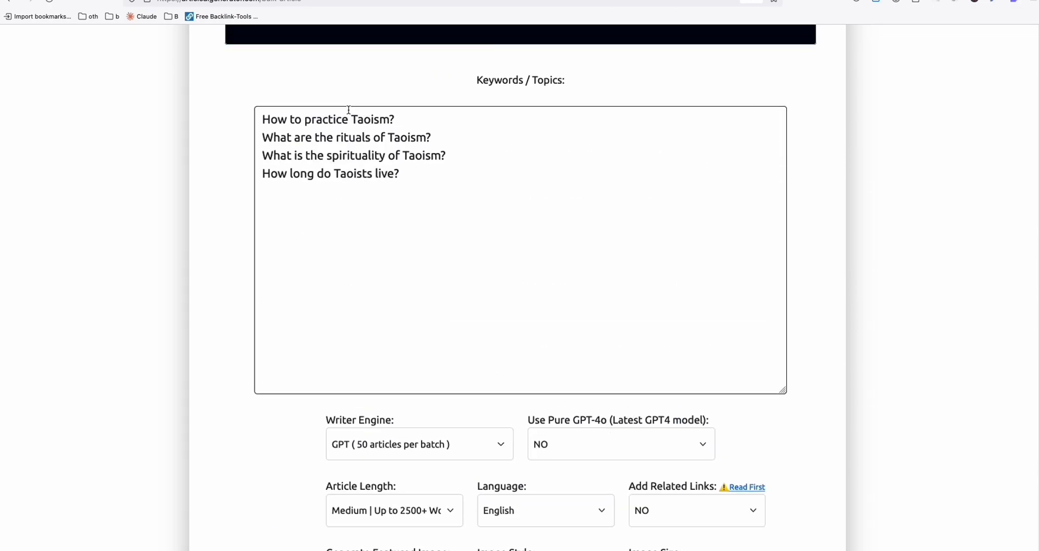
{"action": "scroll", "scroll_direction": "down", "scroll_amount": 3}
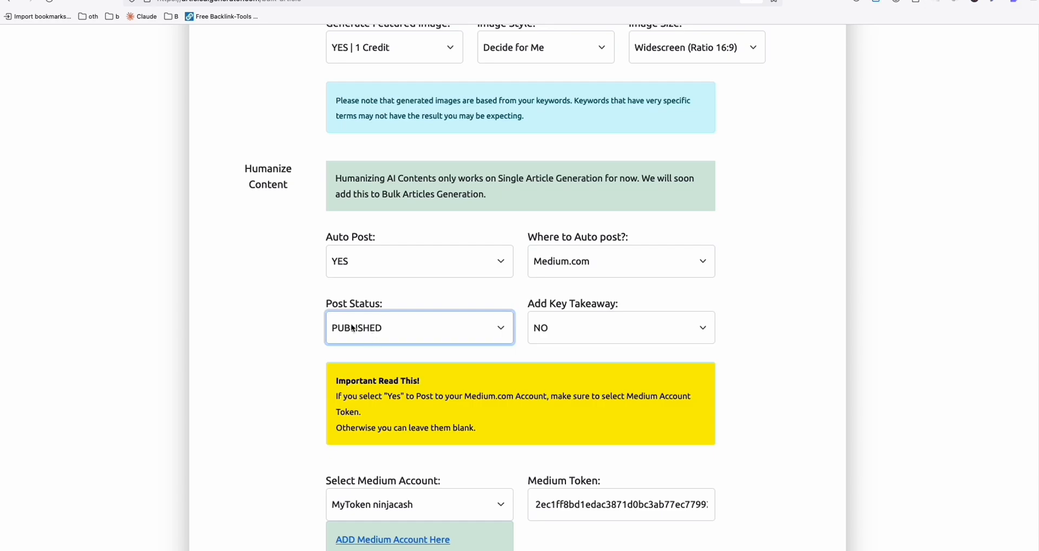
{"action": "scroll", "scroll_direction": "down", "scroll_amount": 3}
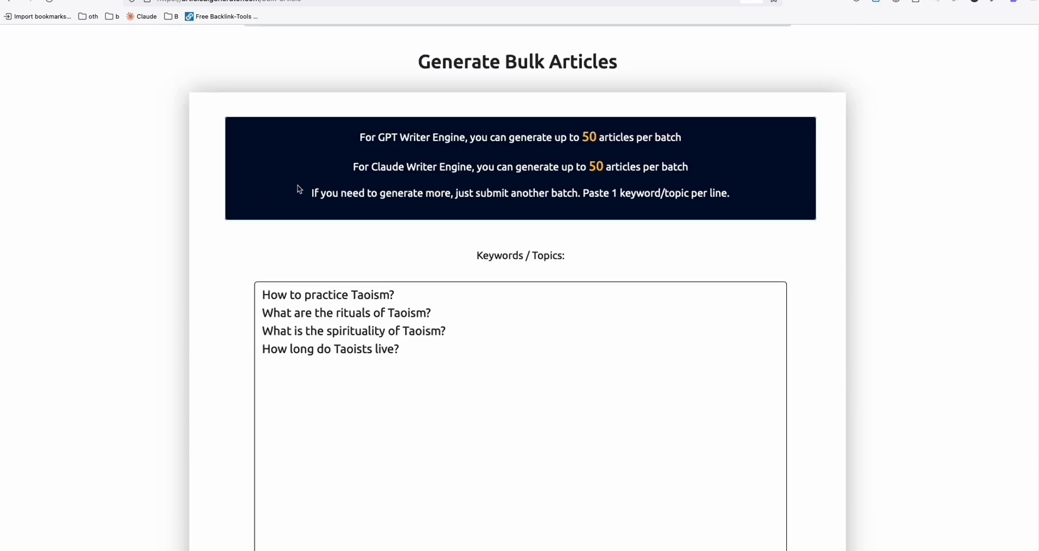
{"action": "scroll", "scroll_direction": "down", "scroll_amount": 3}
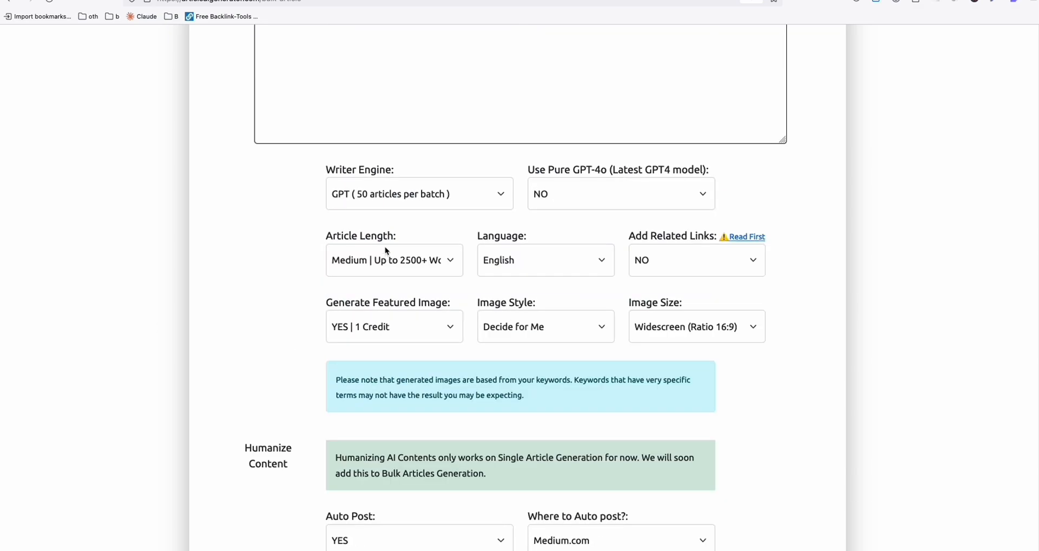
{"action": "scroll", "scroll_direction": "down", "scroll_amount": 3}
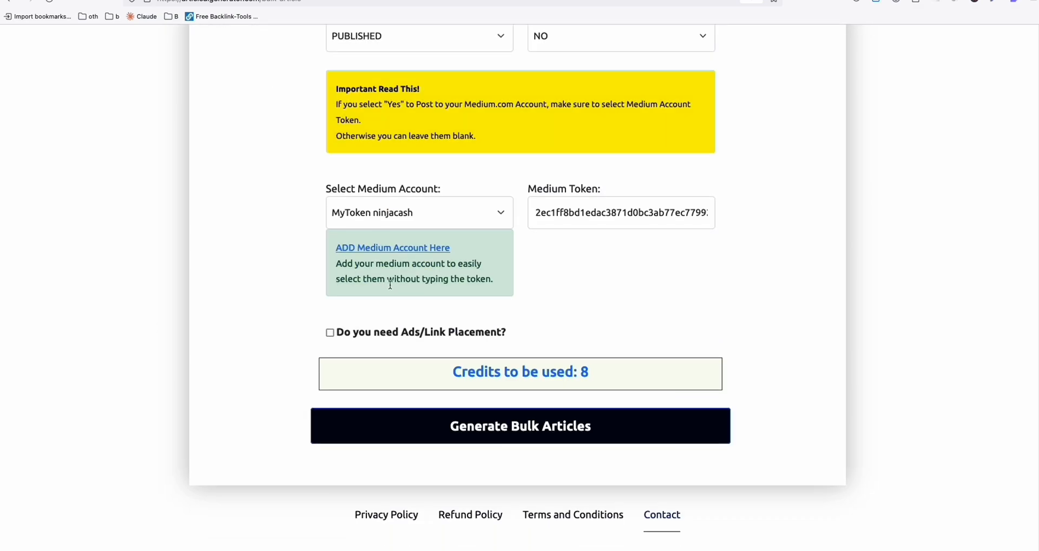
{"action": "left_click", "coordinate": [520, 425]}
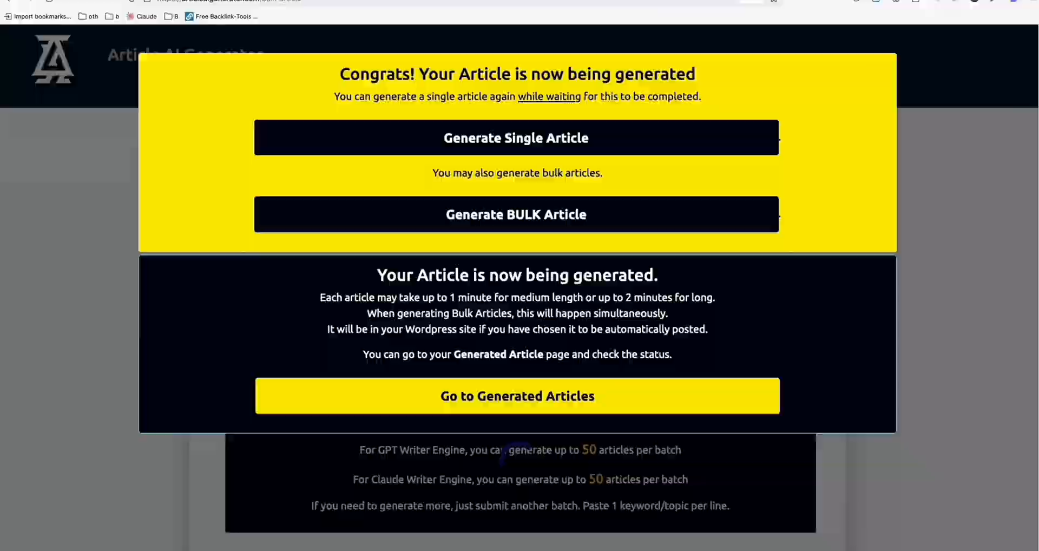
{"action": "left_click", "coordinate": [516, 396]}
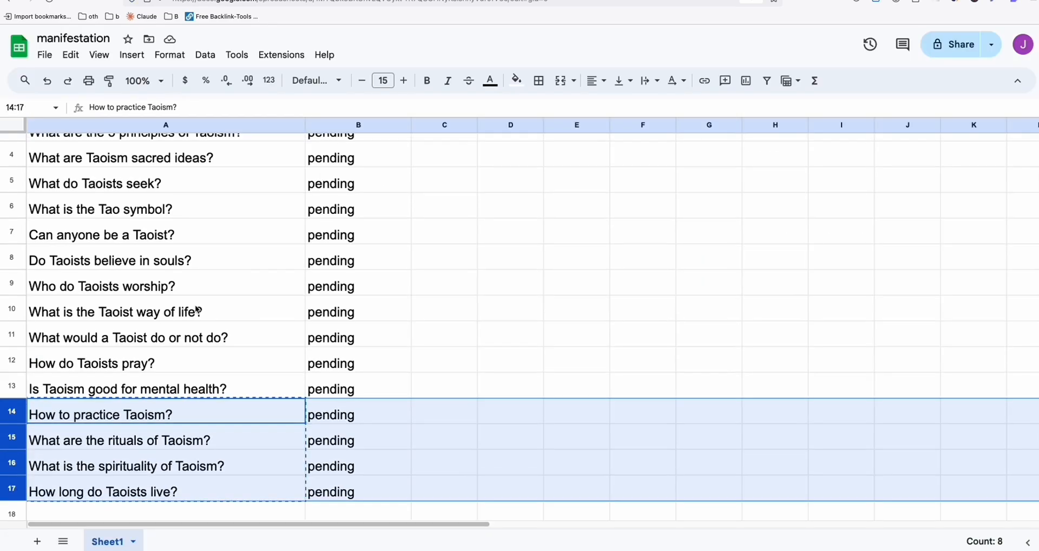
Delete rows 14–17 holding the four Taoism keywords from the sheet
{"action": "right_click", "coordinate": [100, 414]}
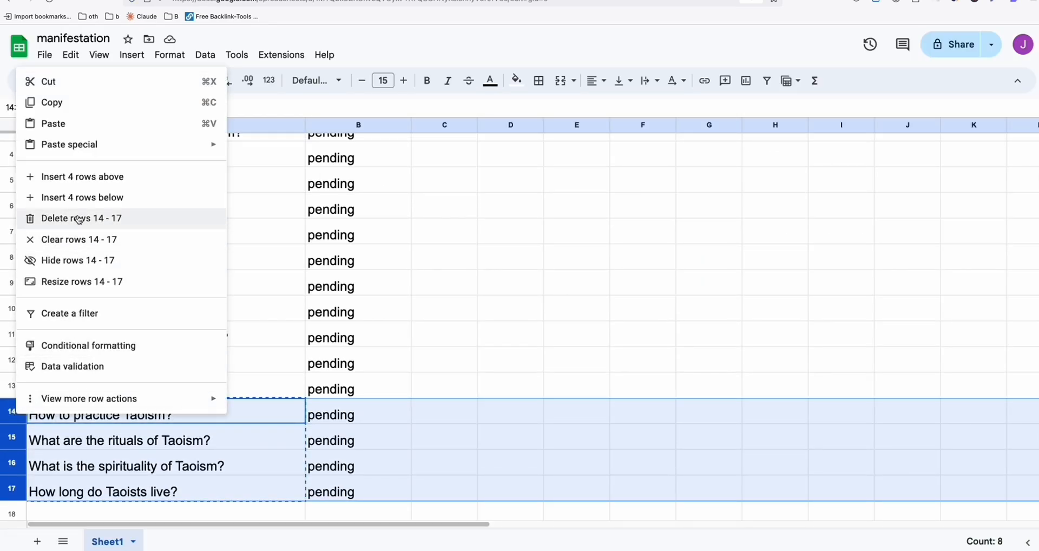
{"action": "left_click", "coordinate": [81, 218]}
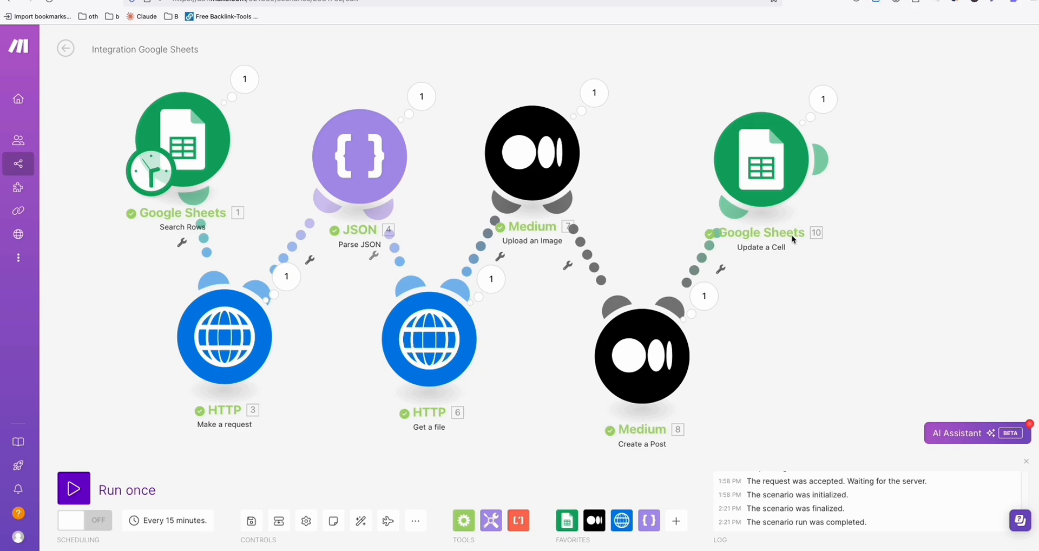
{"action": "mouse_move", "coordinate": [865, 380]}
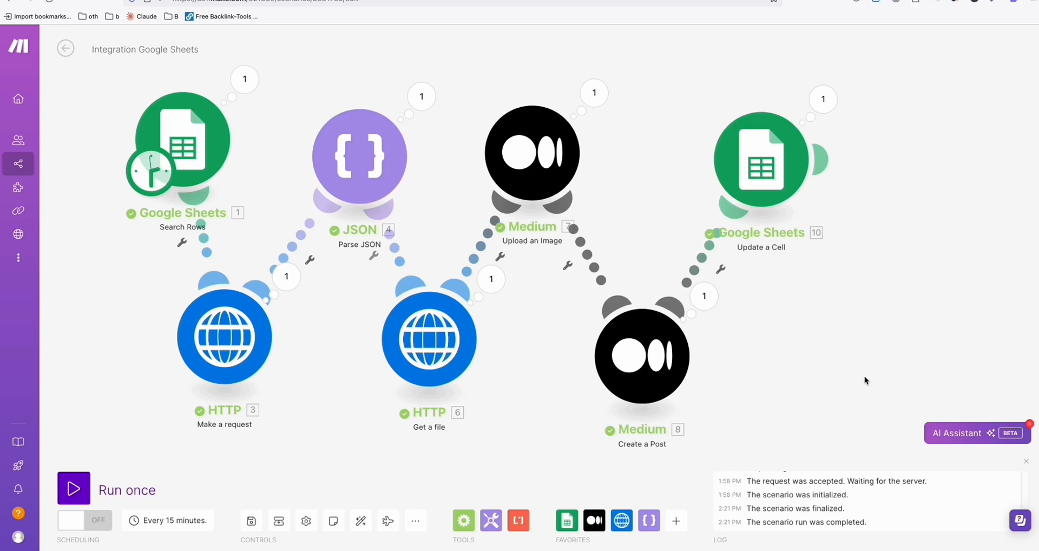